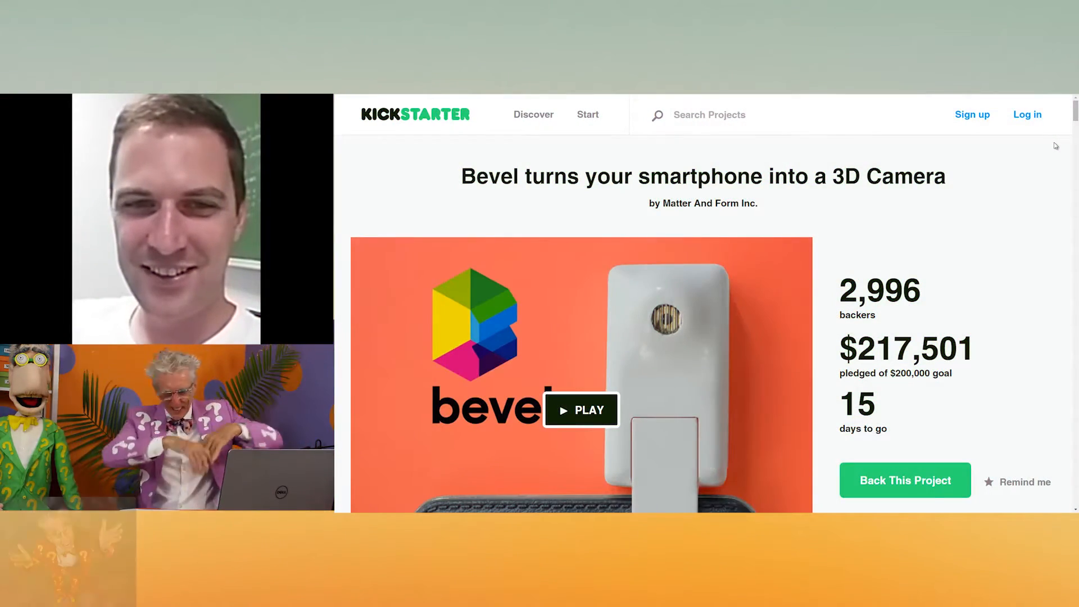
# Step: Scroll down the Bevel campaign page past the intro, pledge tiers and how-it-works images
pyautogui.scroll(-3)
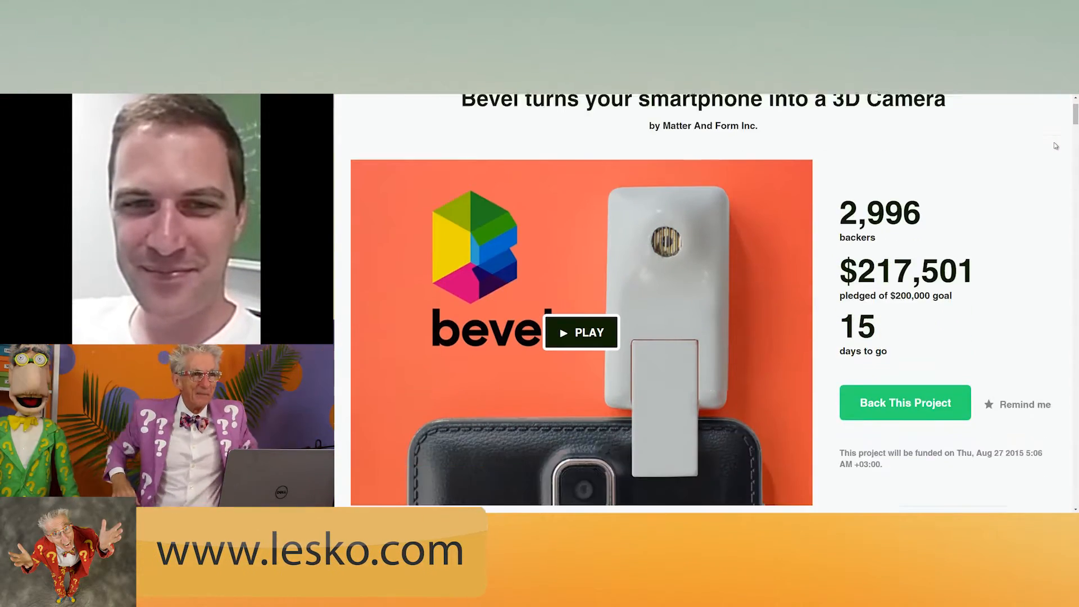
pyautogui.scroll(-3)
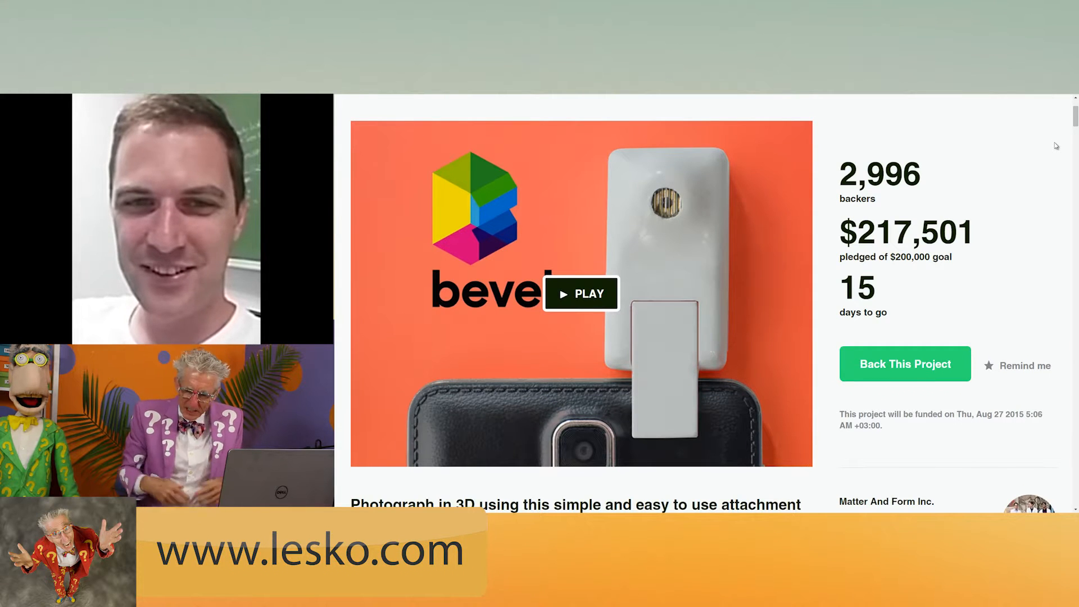
pyautogui.scroll(-3)
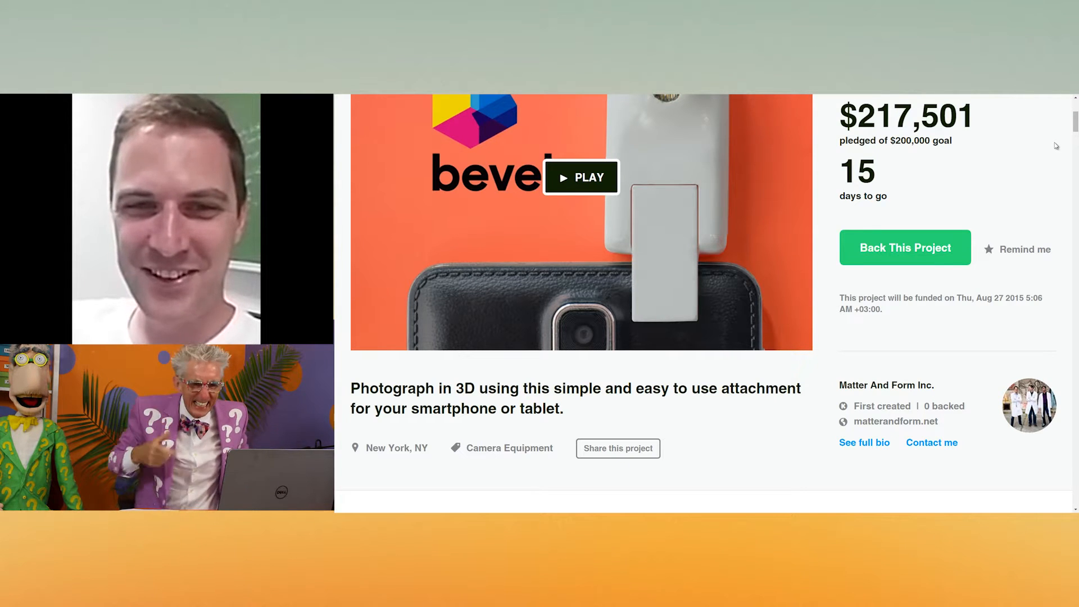
pyautogui.scroll(-3)
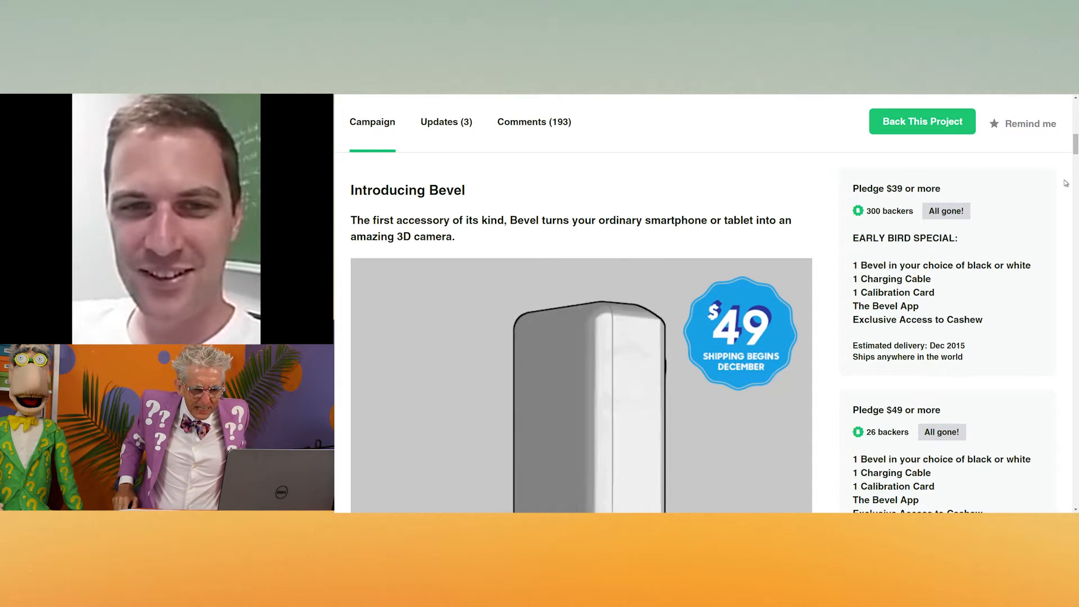
pyautogui.scroll(-3)
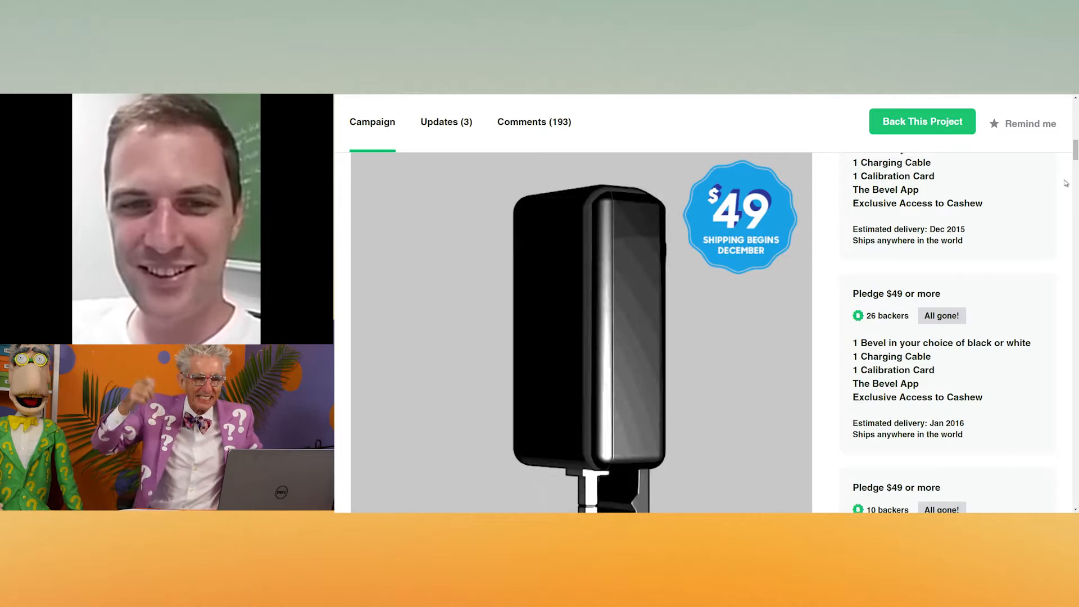
pyautogui.scroll(-3)
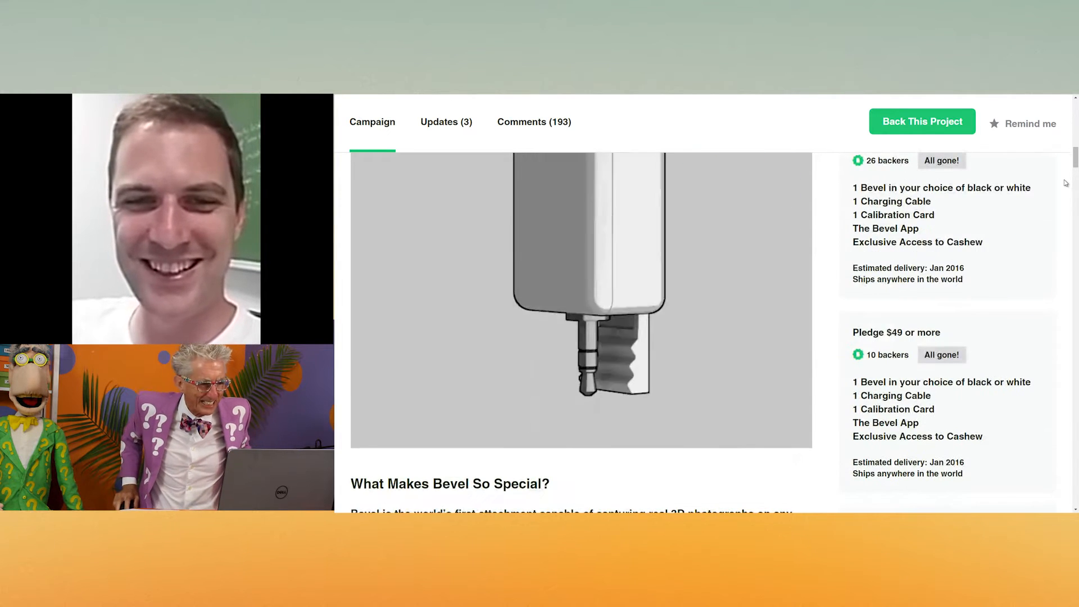
pyautogui.scroll(-3)
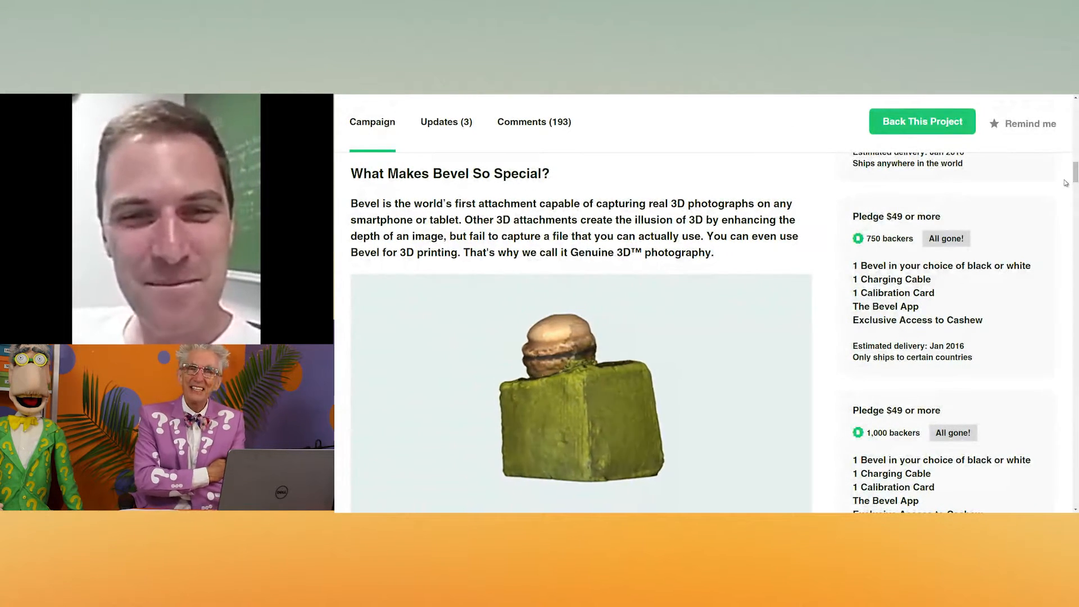
# Step: Continue past the sharing photos and higher pledge tiers to the Features video
pyautogui.scroll(-3)
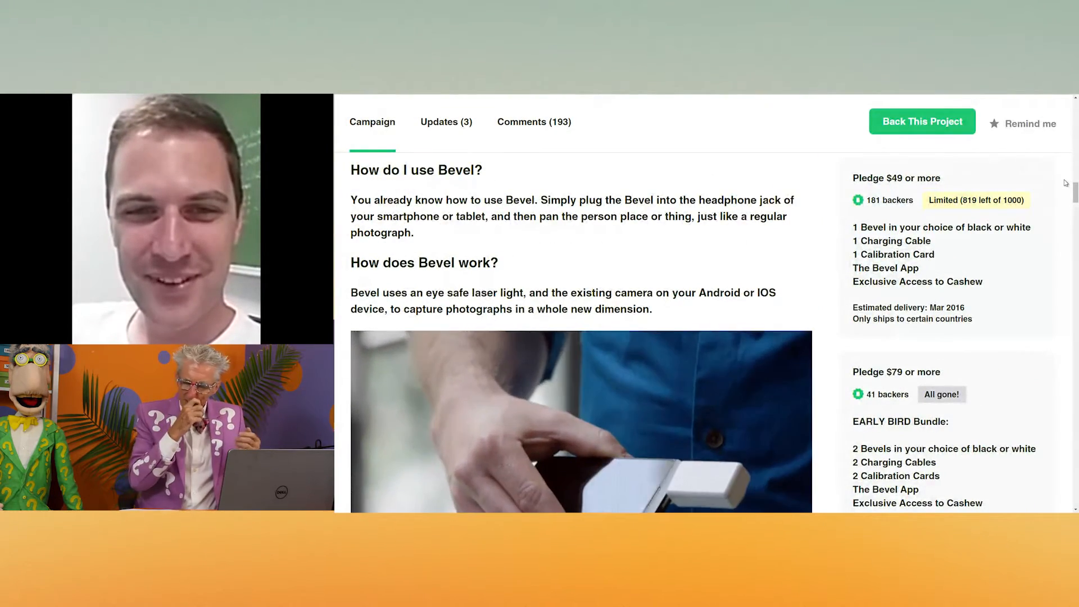
pyautogui.scroll(-3)
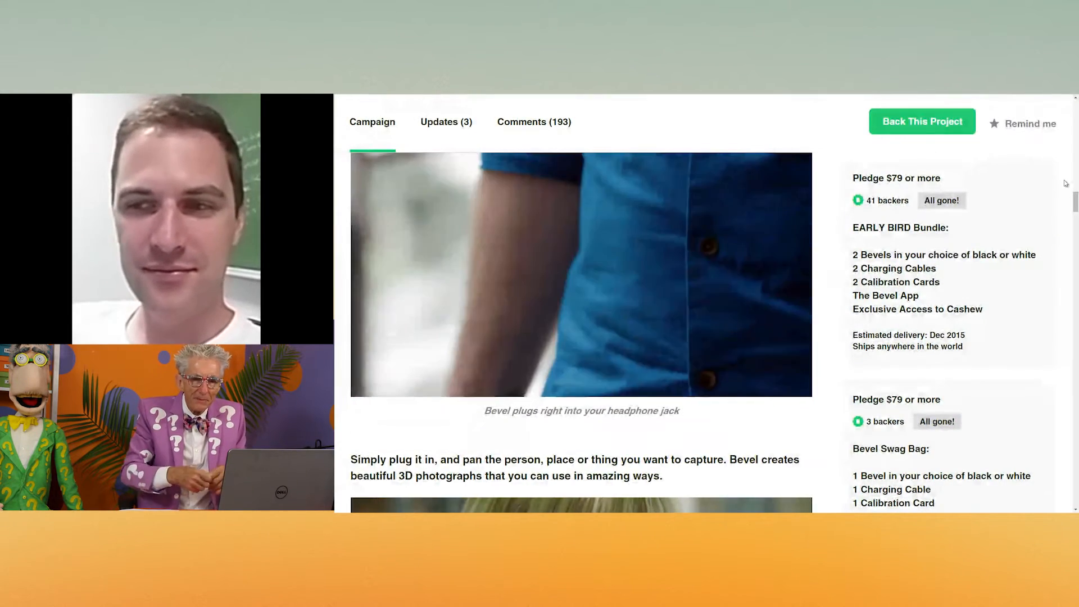
pyautogui.scroll(-3)
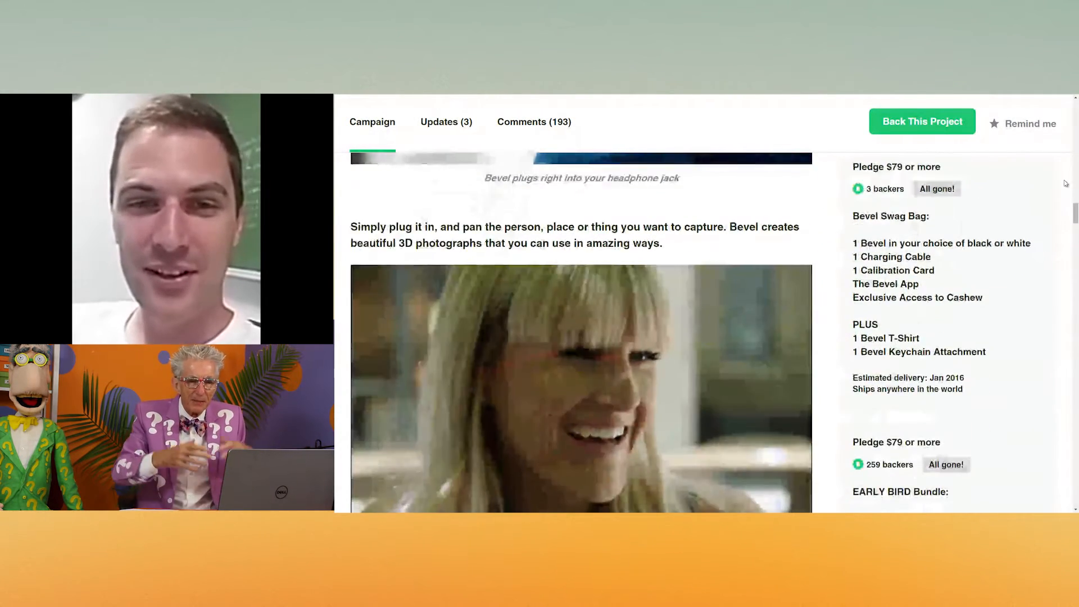
pyautogui.scroll(-3)
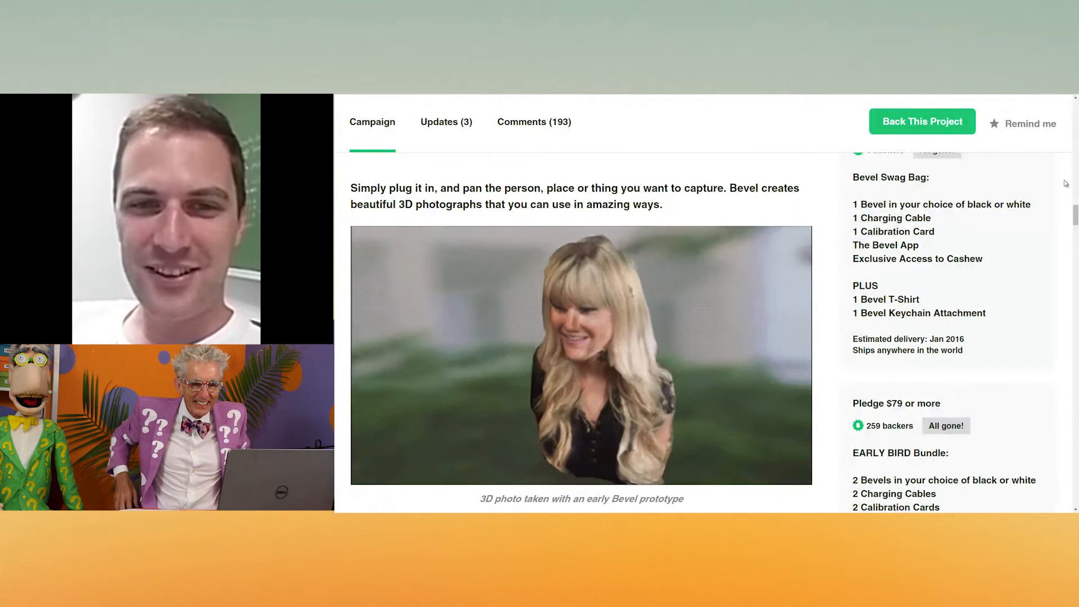
pyautogui.scroll(-3)
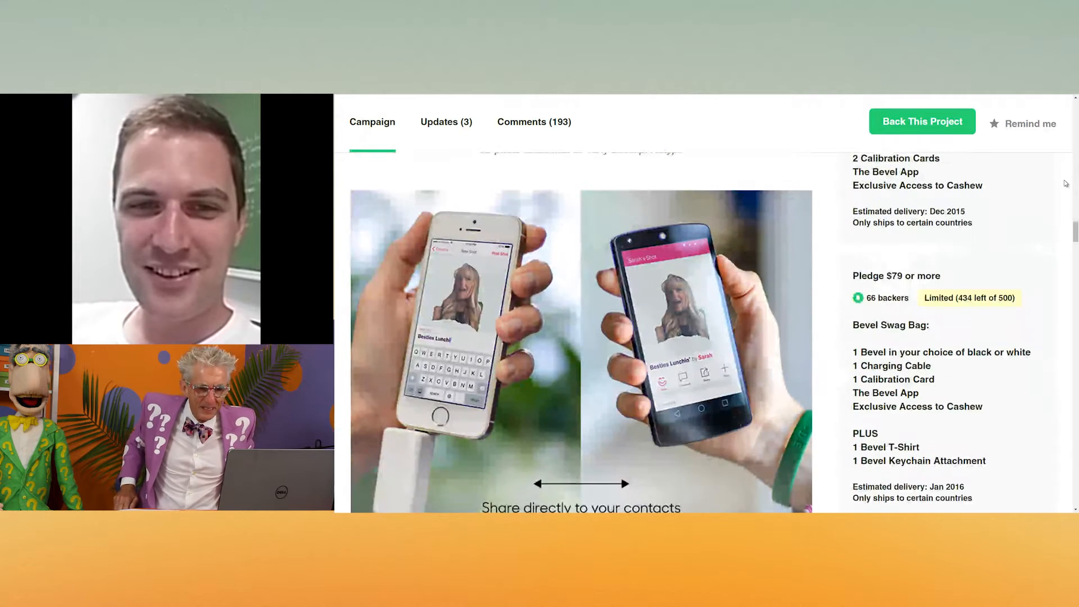
pyautogui.scroll(-3)
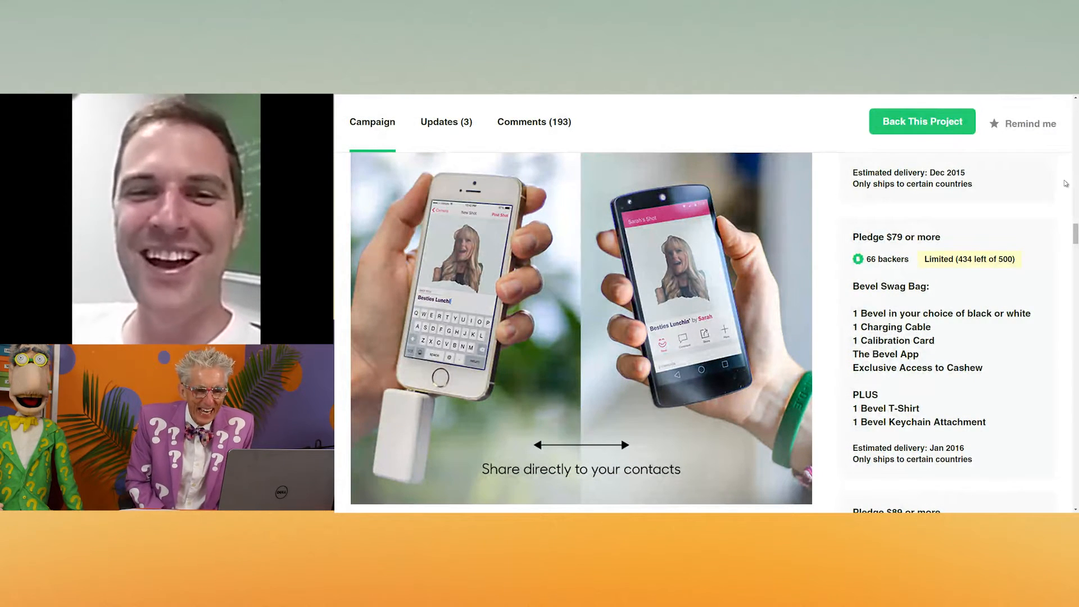
pyautogui.scroll(-3)
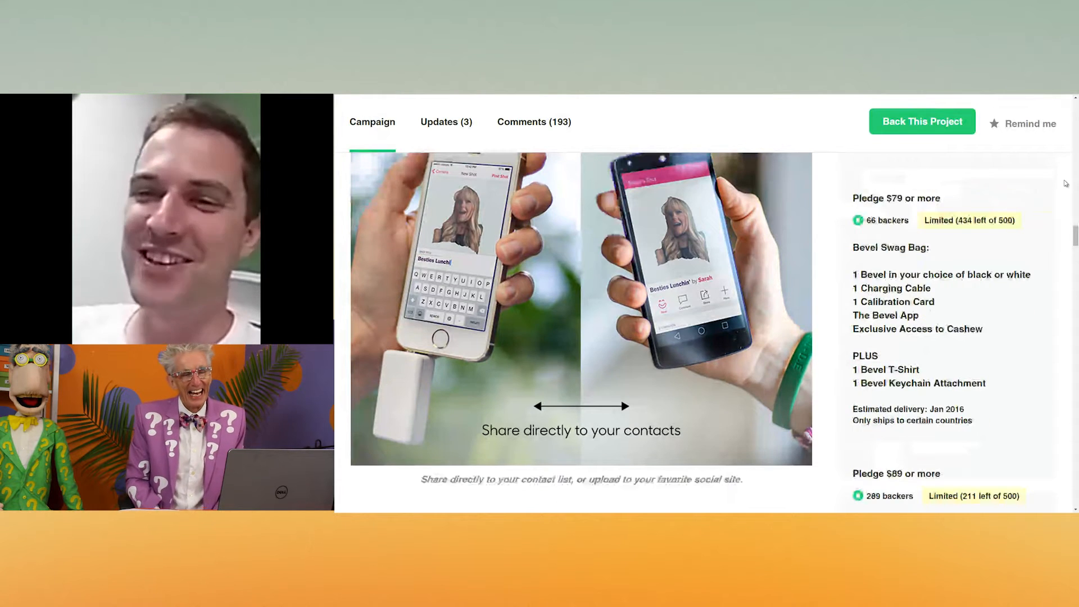
pyautogui.scroll(3)
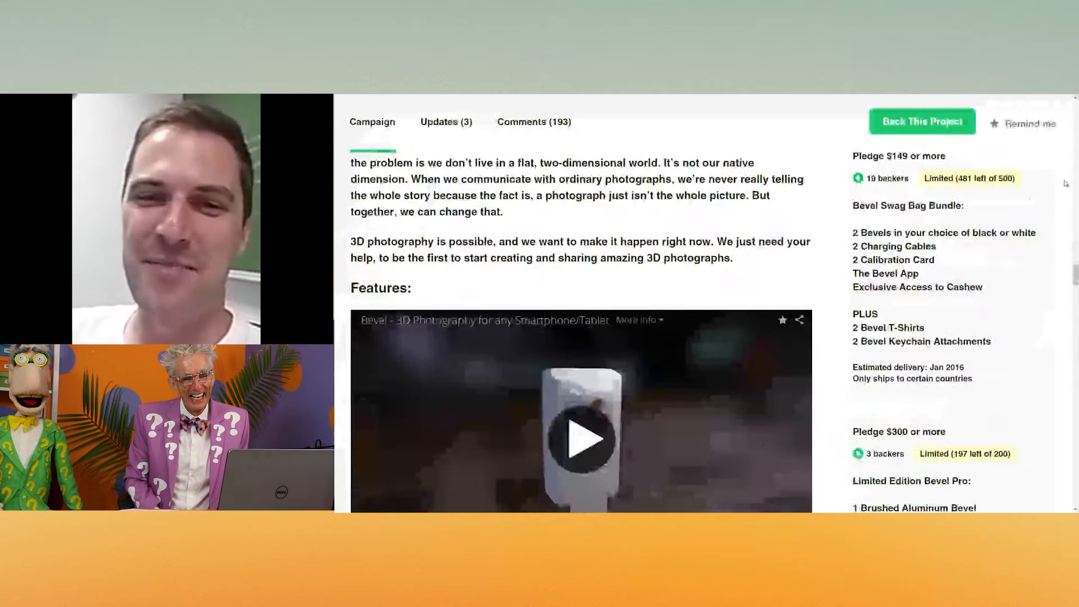
# Step: Scroll through the feature icons, size comparison and aluminium edition down to the keychain image
pyautogui.scroll(-3)
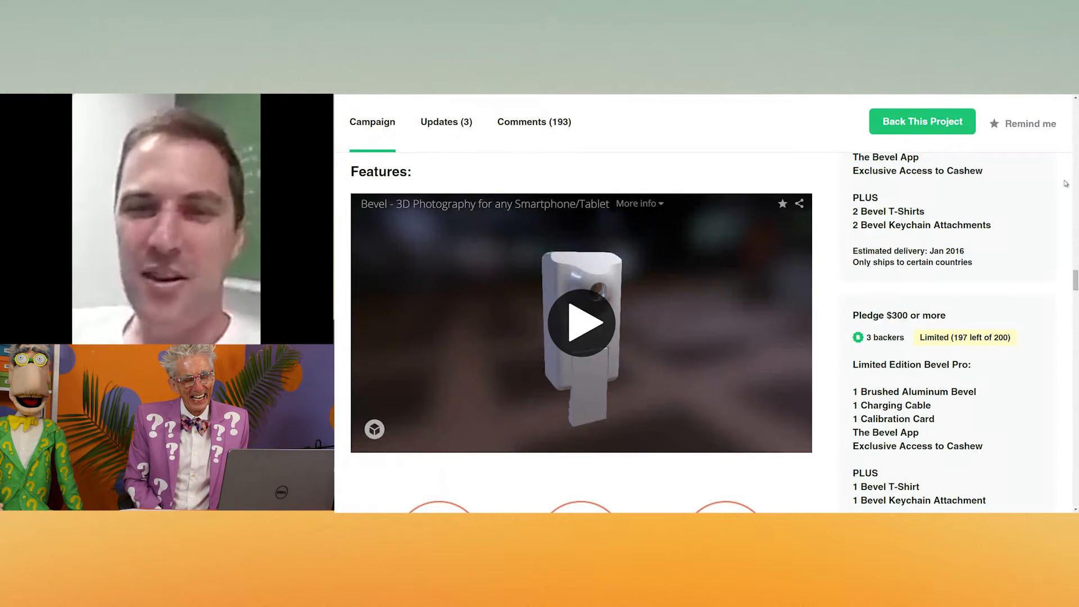
pyautogui.scroll(-3)
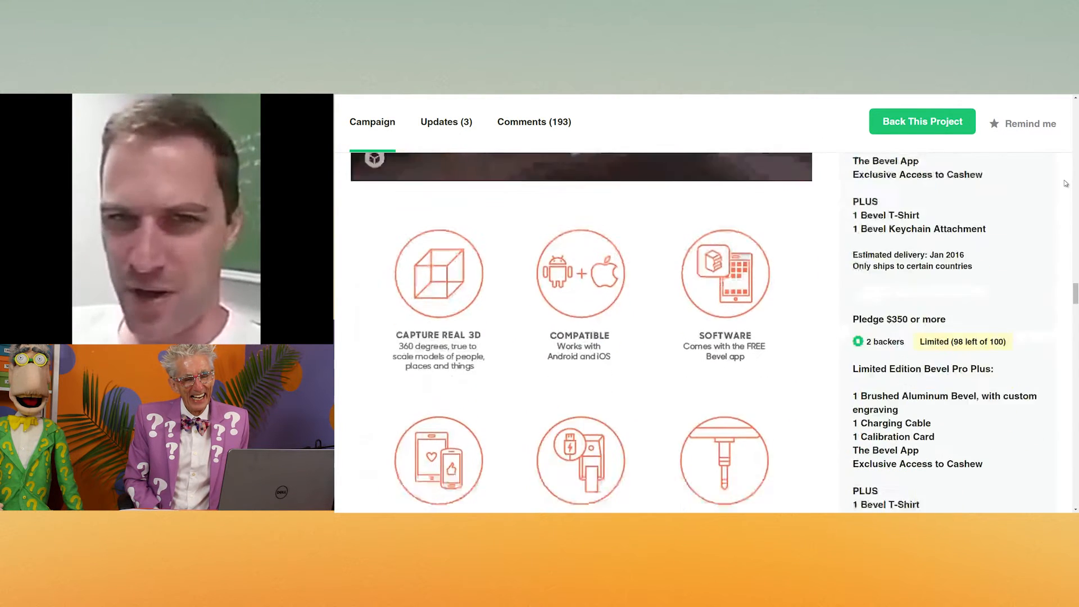
pyautogui.scroll(-3)
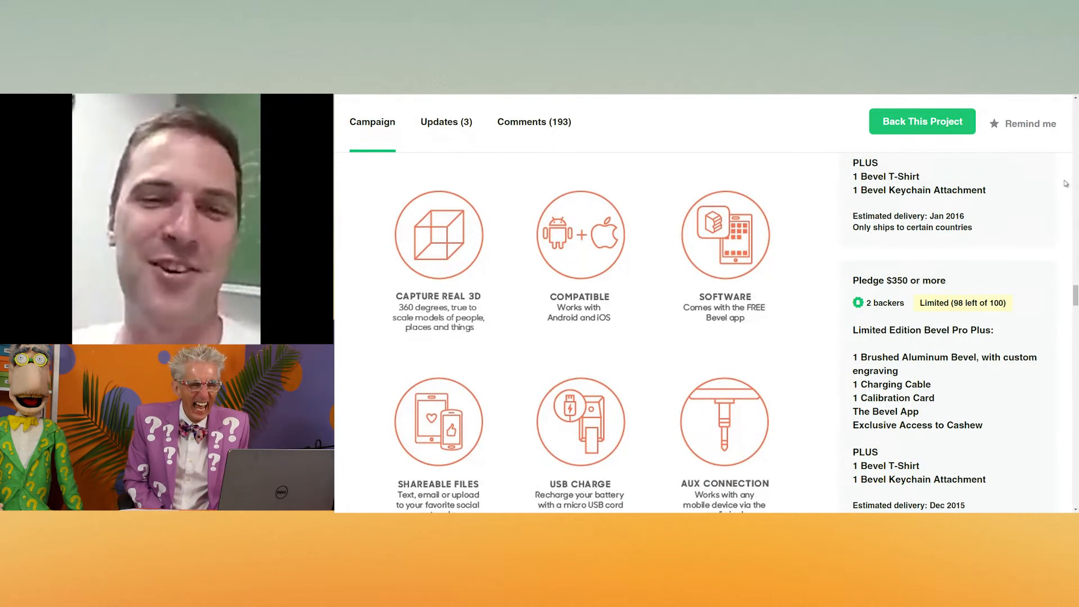
pyautogui.scroll(-3)
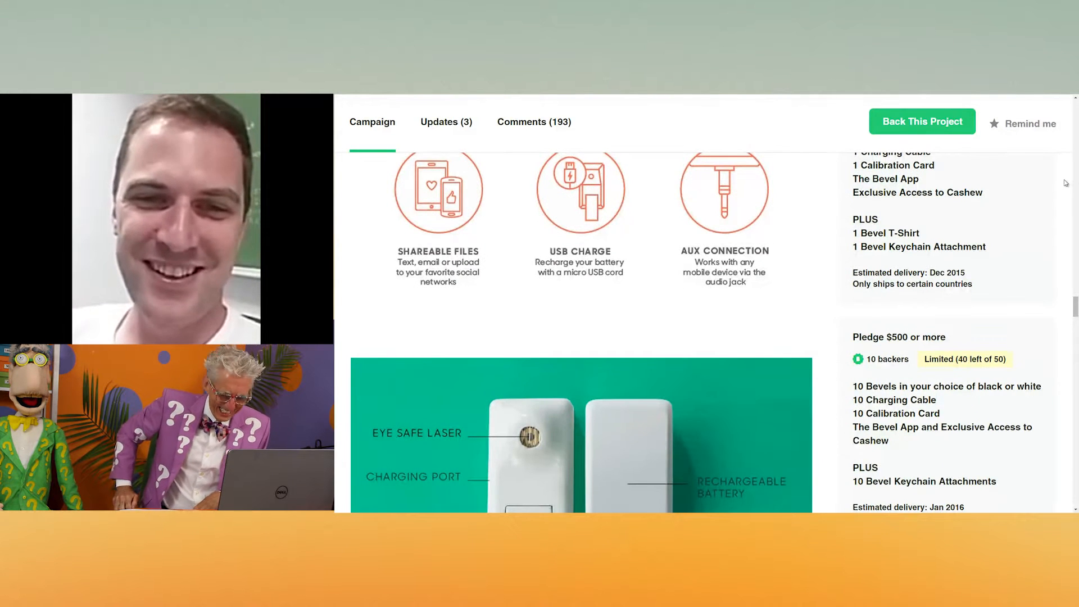
pyautogui.scroll(-3)
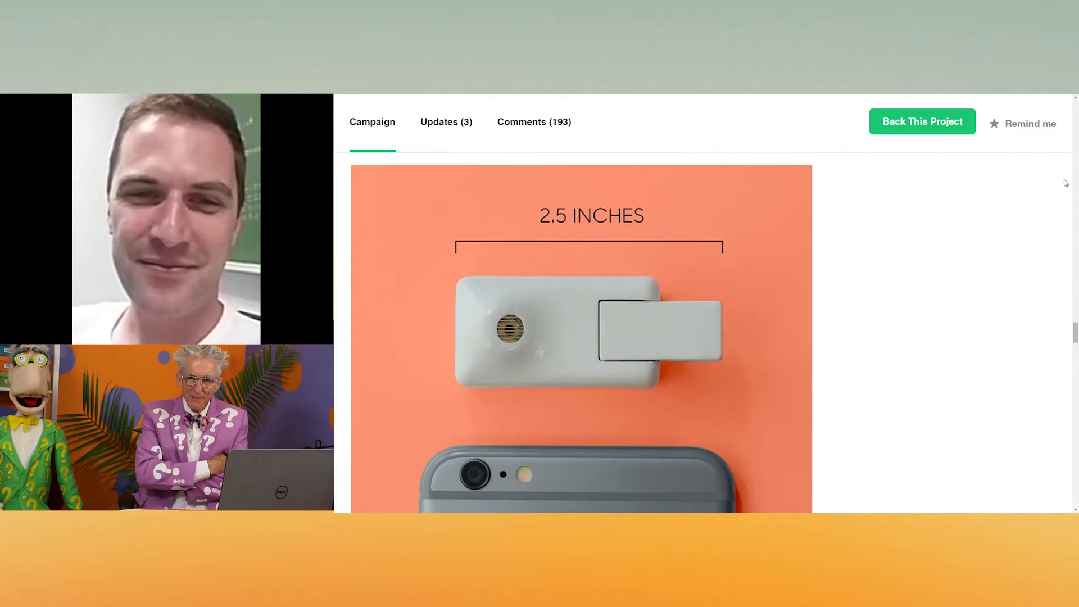
pyautogui.scroll(-3)
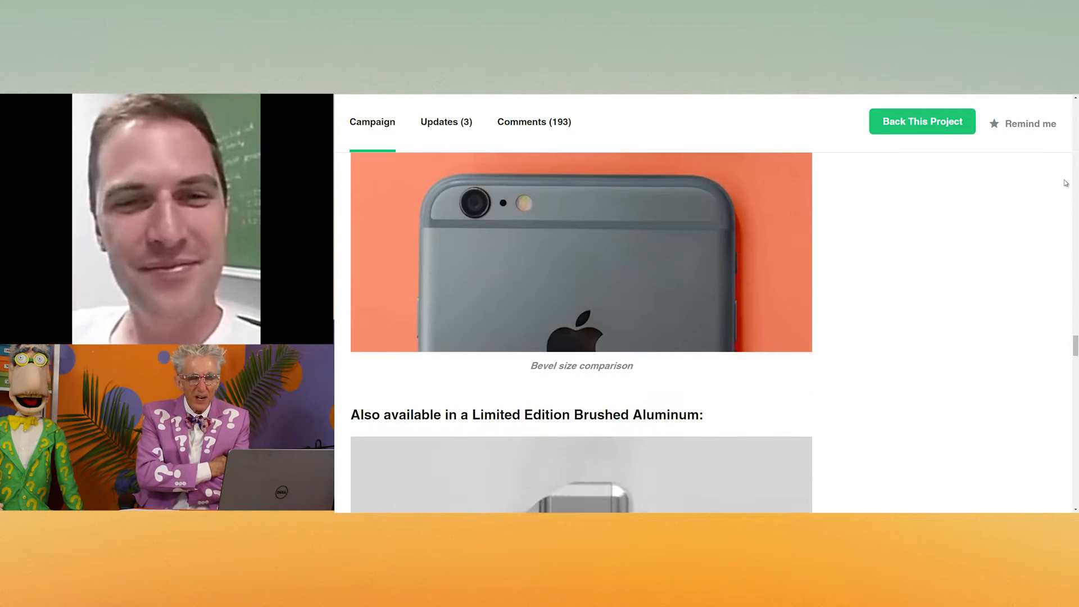
pyautogui.scroll(-3)
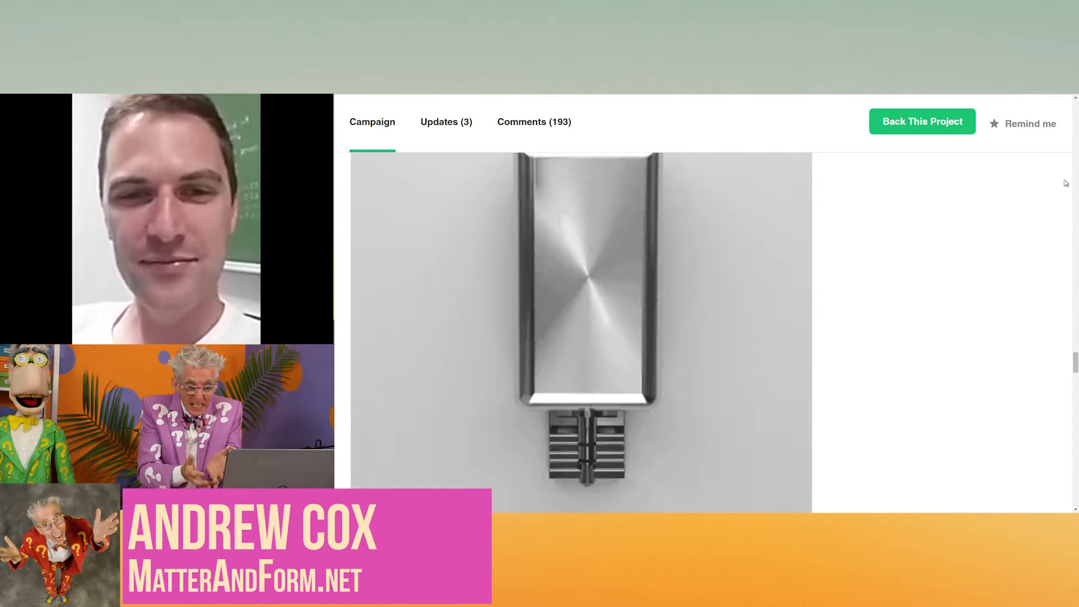
pyautogui.scroll(-3)
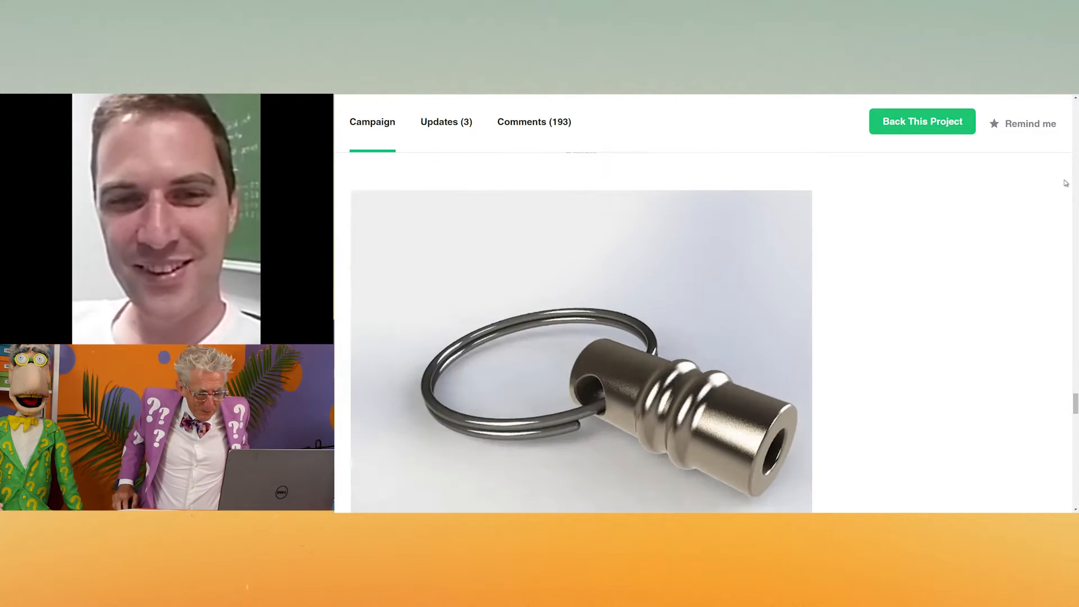
pyautogui.scroll(-3)
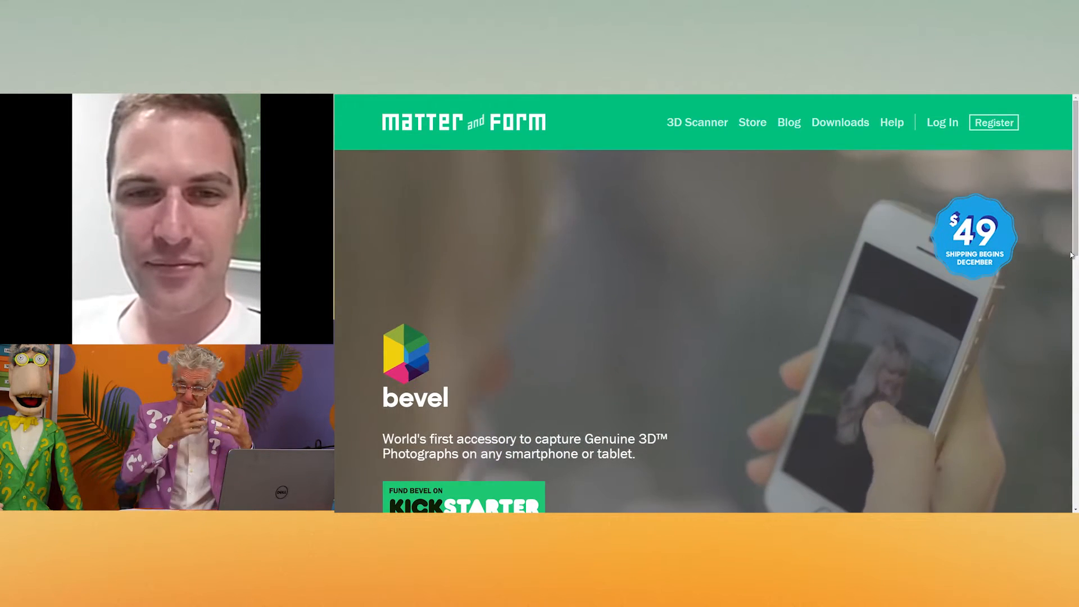
pyautogui.scroll(-3)
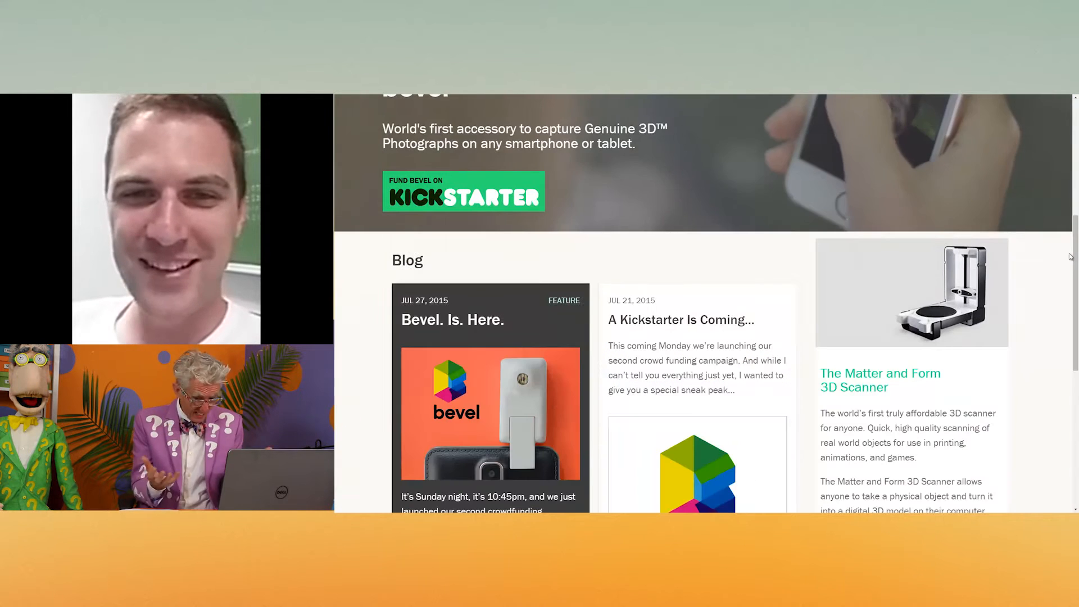
pyautogui.scroll(-3)
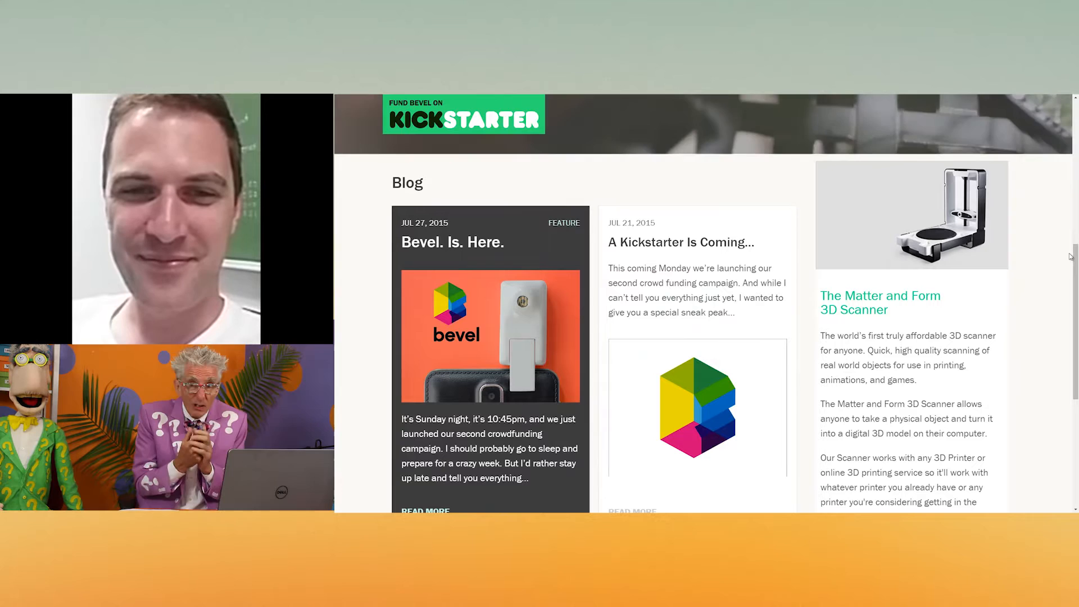
pyautogui.scroll(-3)
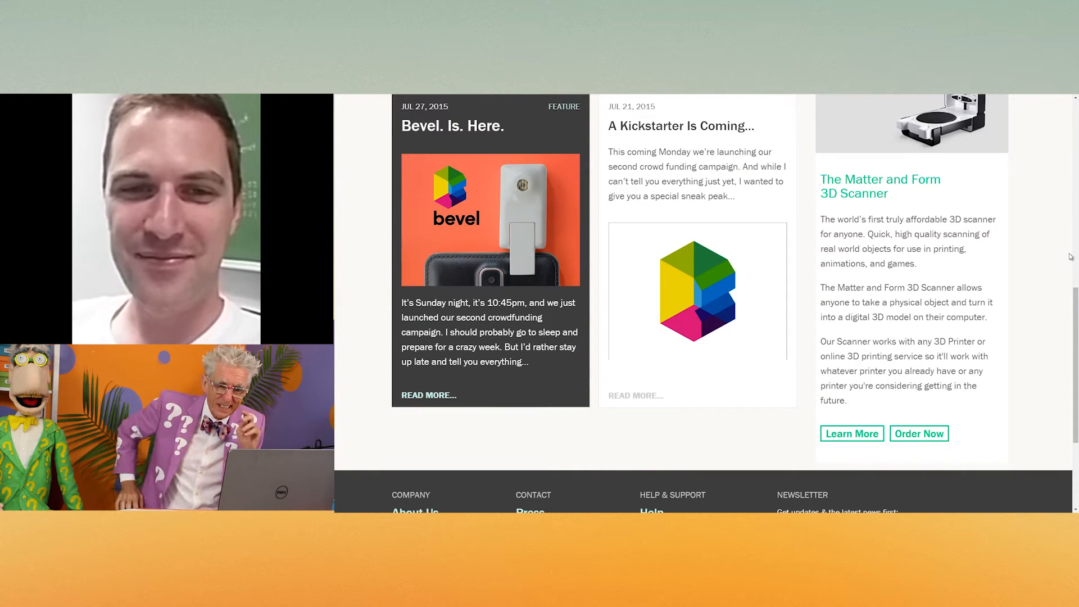
pyautogui.scroll(-3)
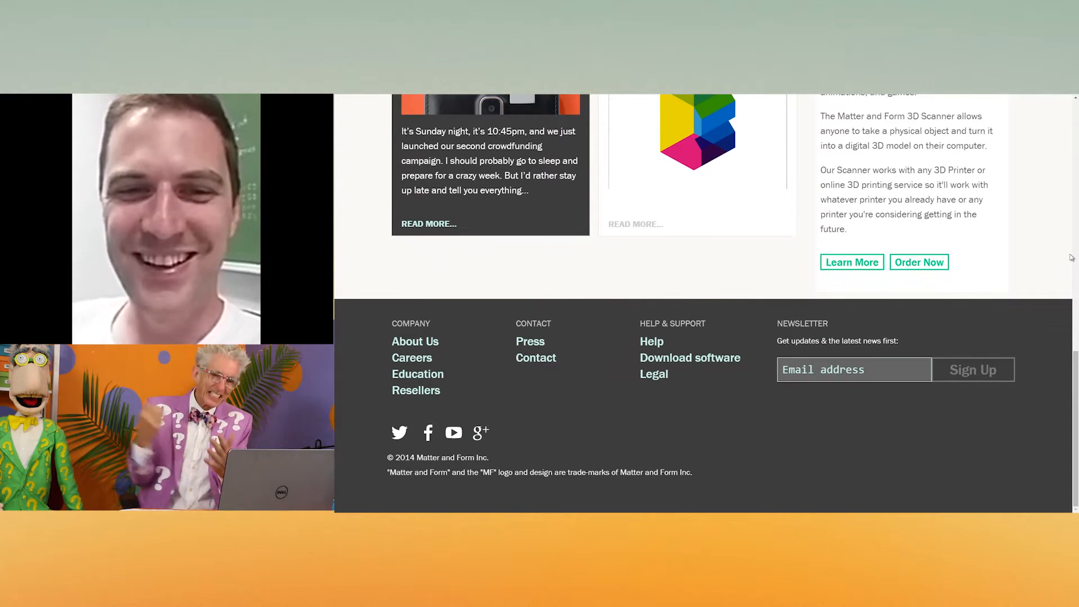
pyautogui.scroll(3)
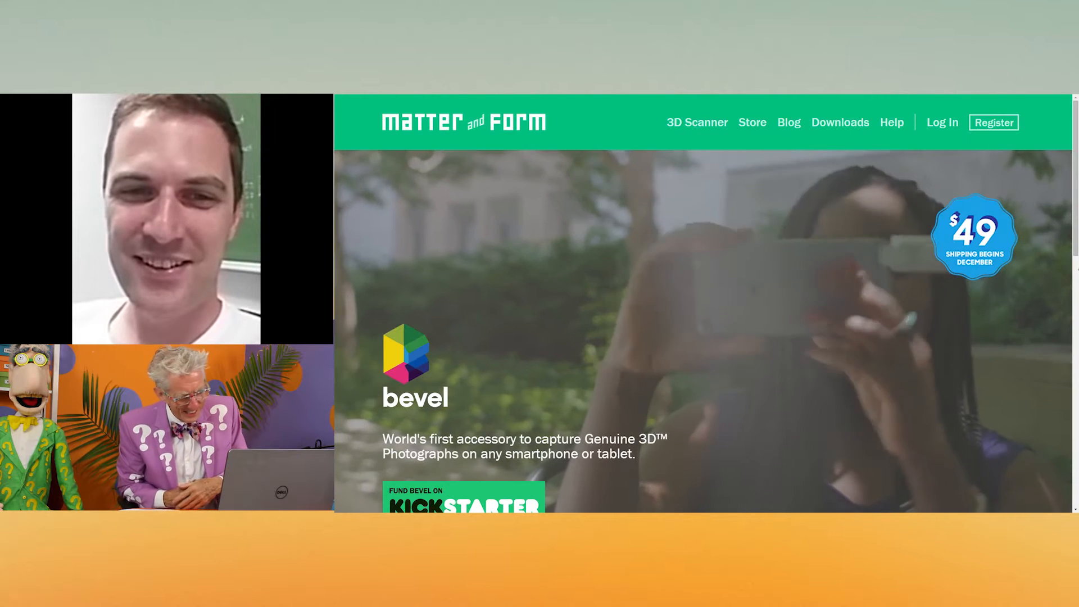
# Step: Go to the 3D Scanner product page and scroll through its features and sample scans
pyautogui.click(697, 122)
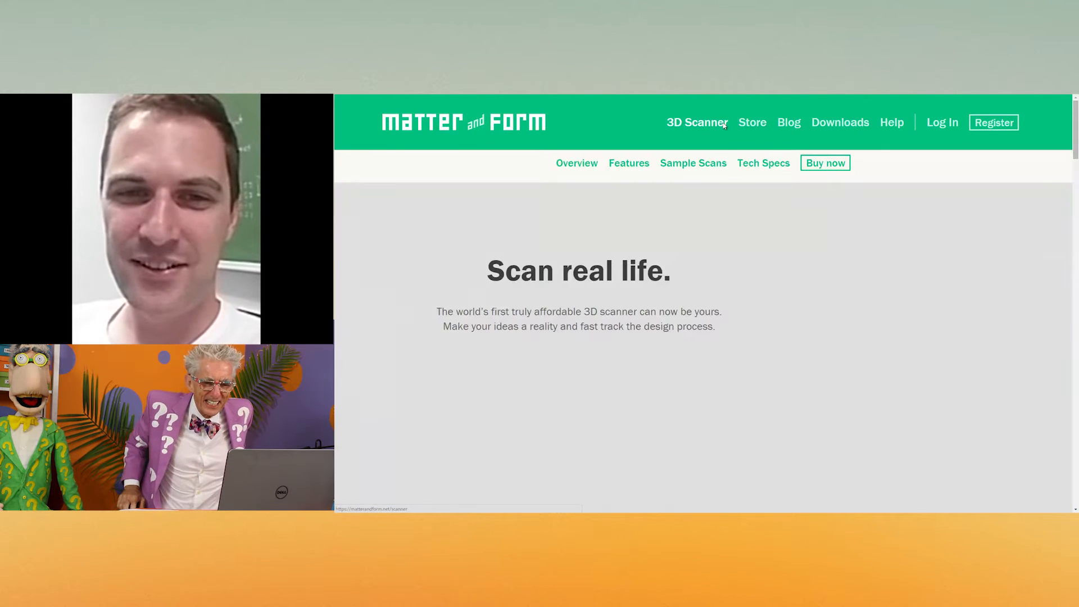
pyautogui.moveTo(755, 274)
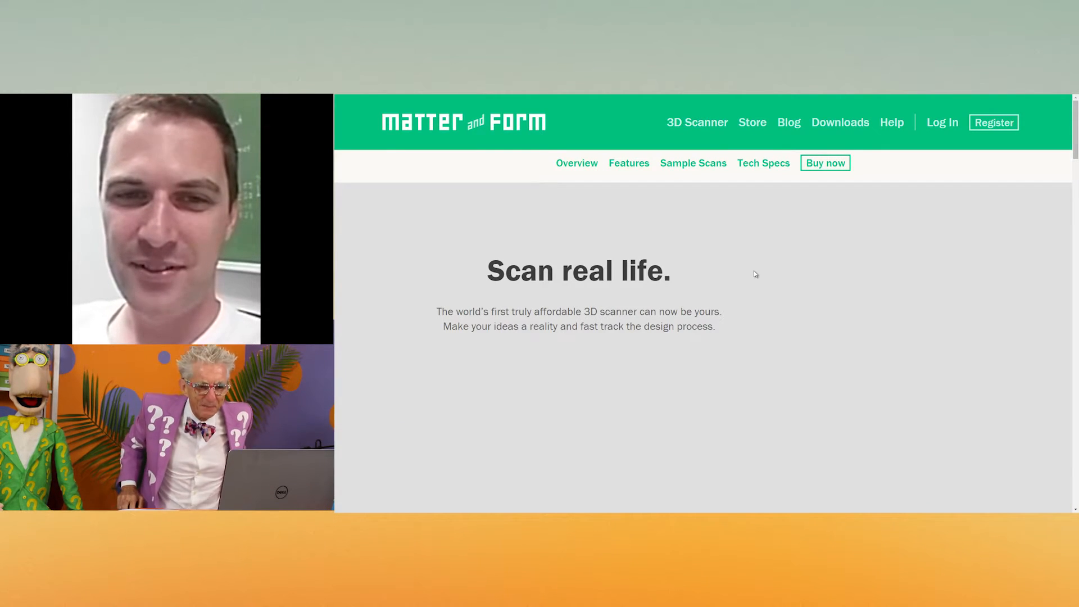
pyautogui.scroll(-3)
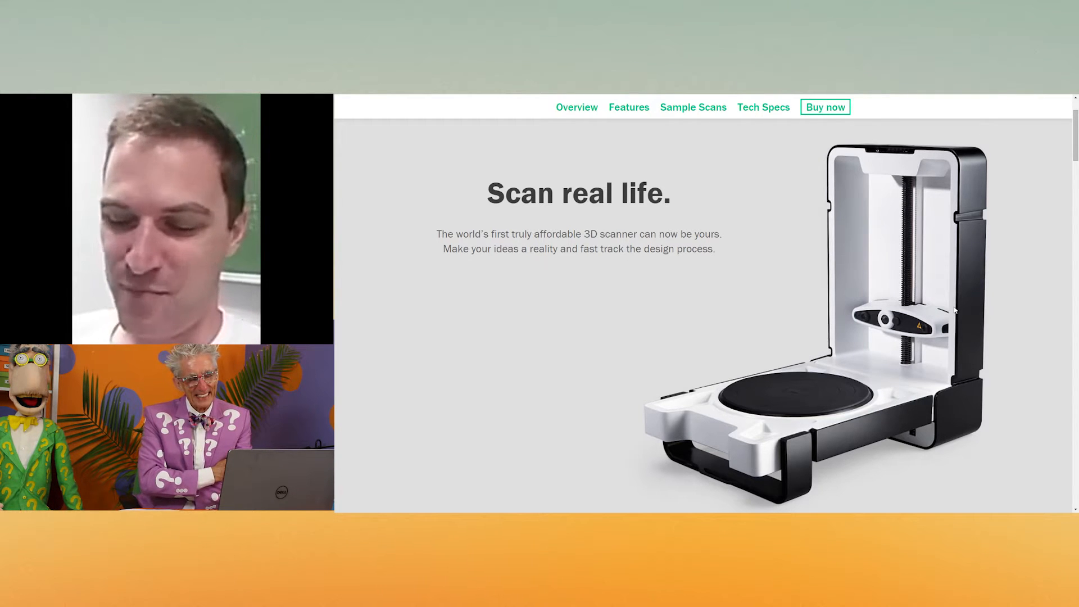
pyautogui.scroll(-3)
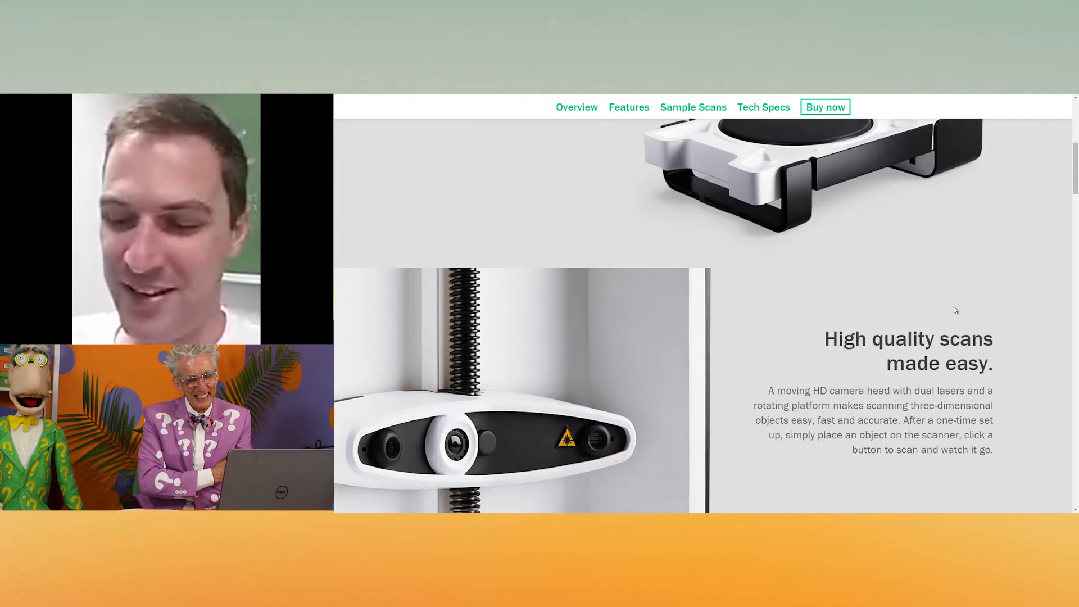
pyautogui.scroll(-3)
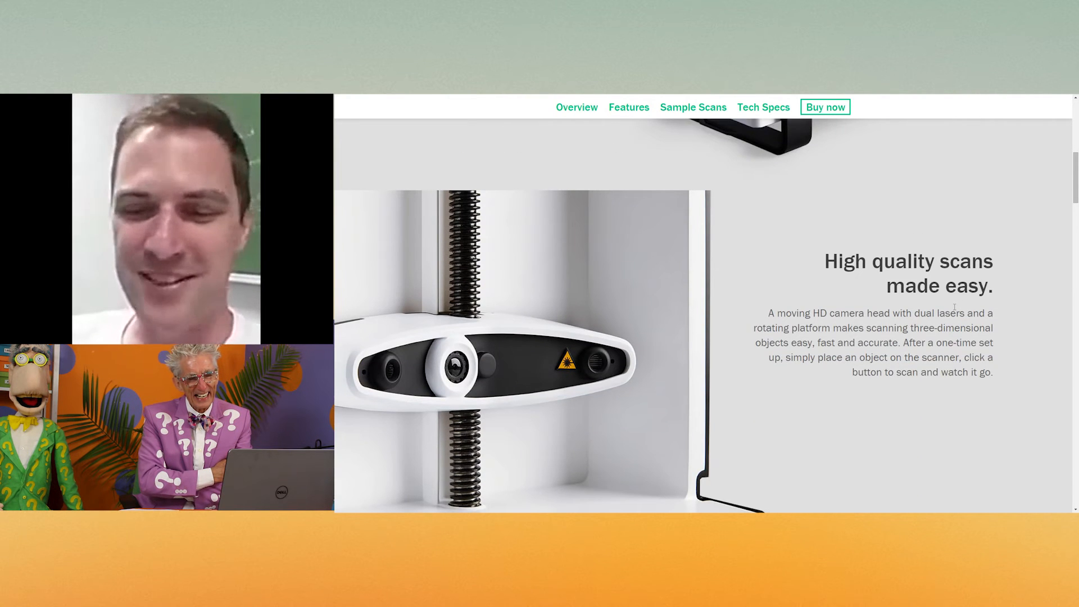
pyautogui.scroll(-3)
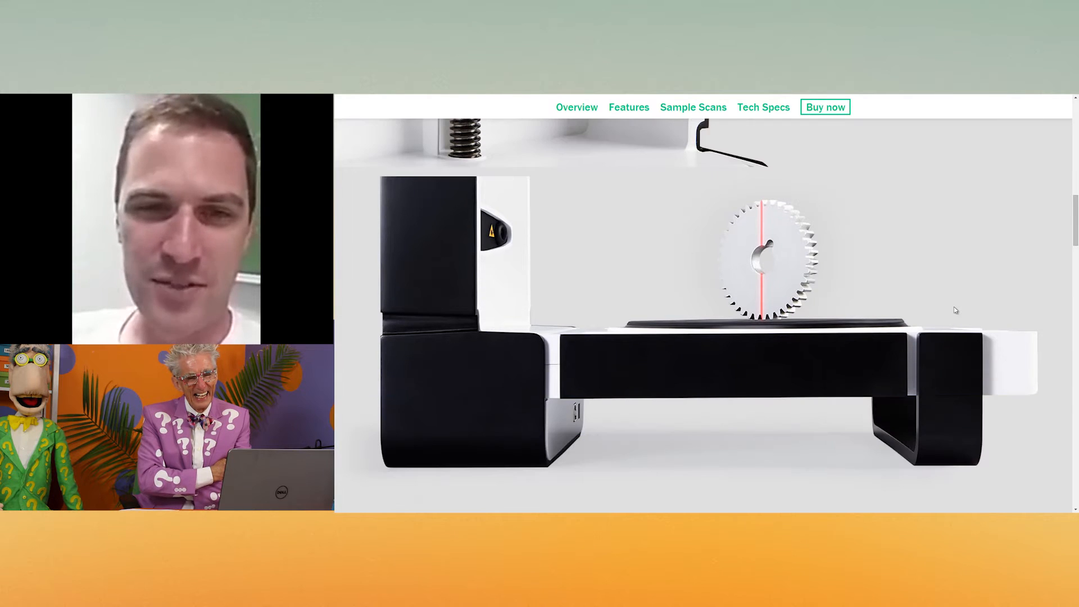
pyautogui.scroll(-3)
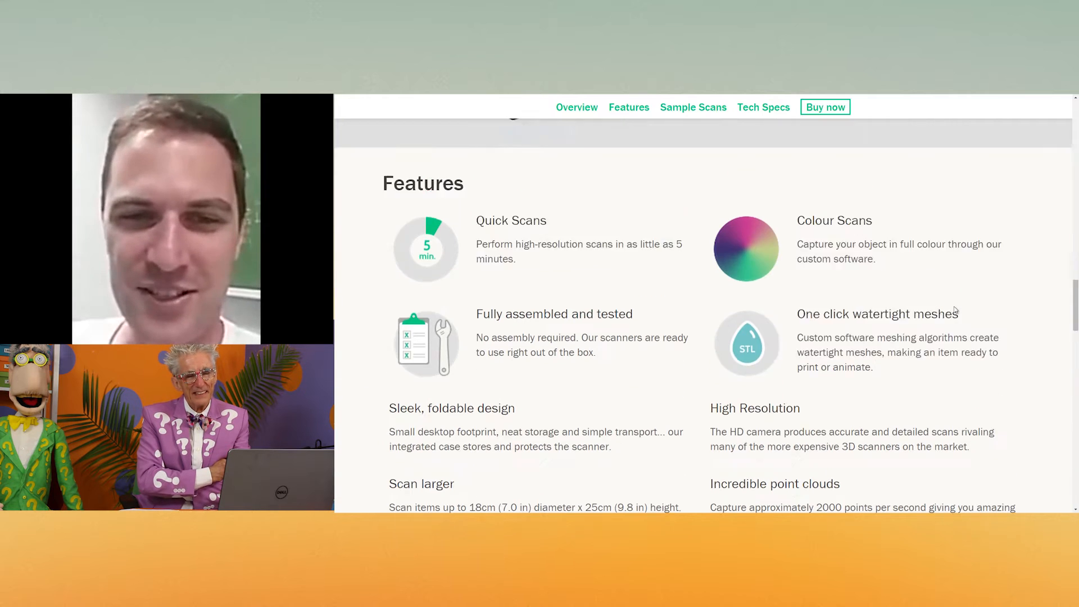
pyautogui.scroll(3)
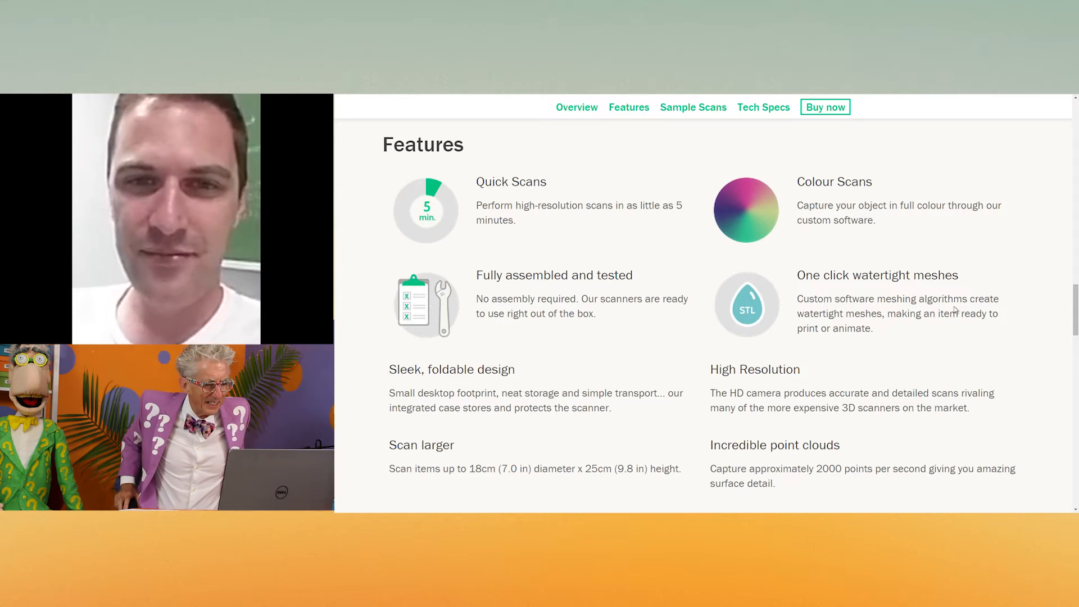
# Step: Continue down through tech specs to the footer, then jump back to the Features section
pyautogui.scroll(-3)
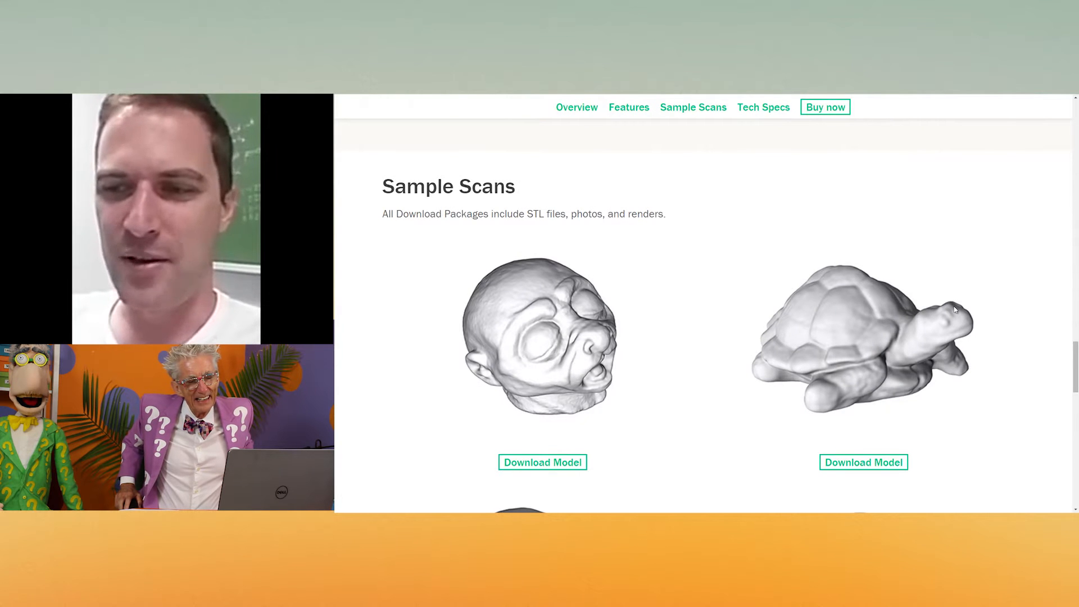
pyautogui.scroll(-3)
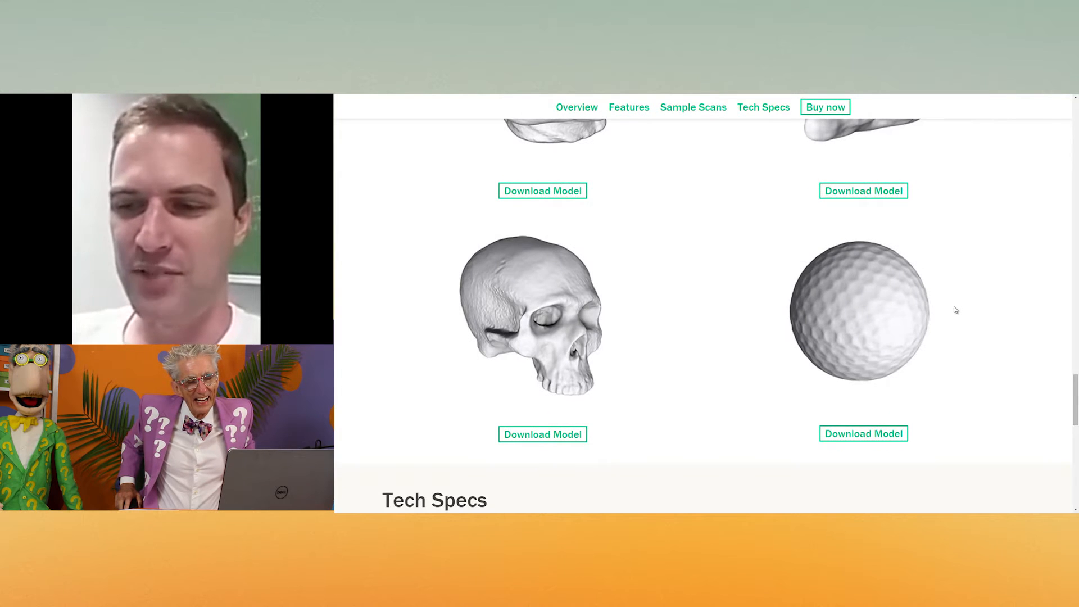
pyautogui.scroll(-3)
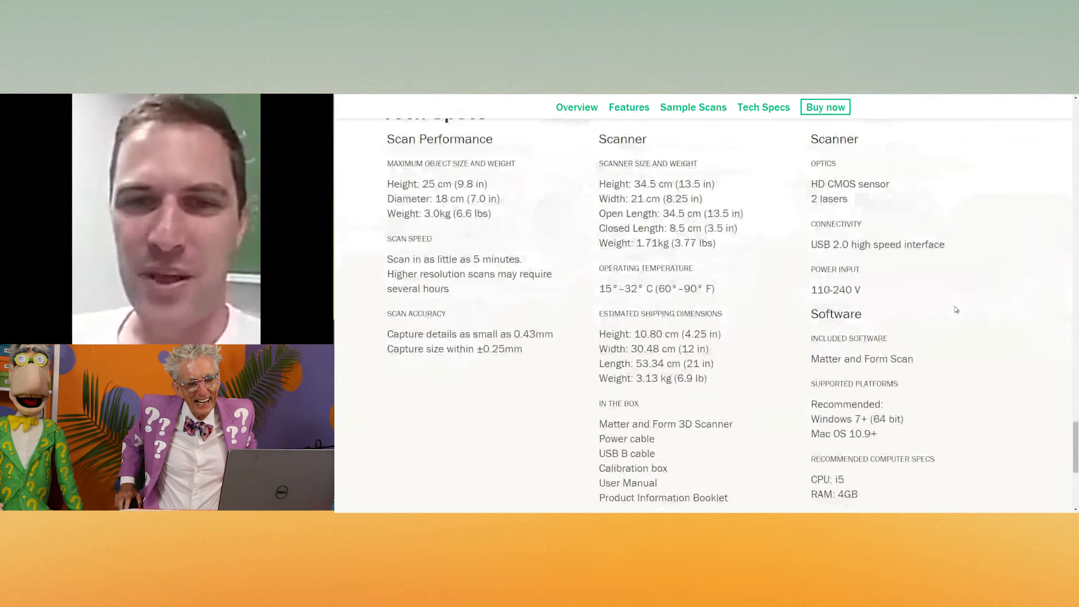
pyautogui.scroll(-3)
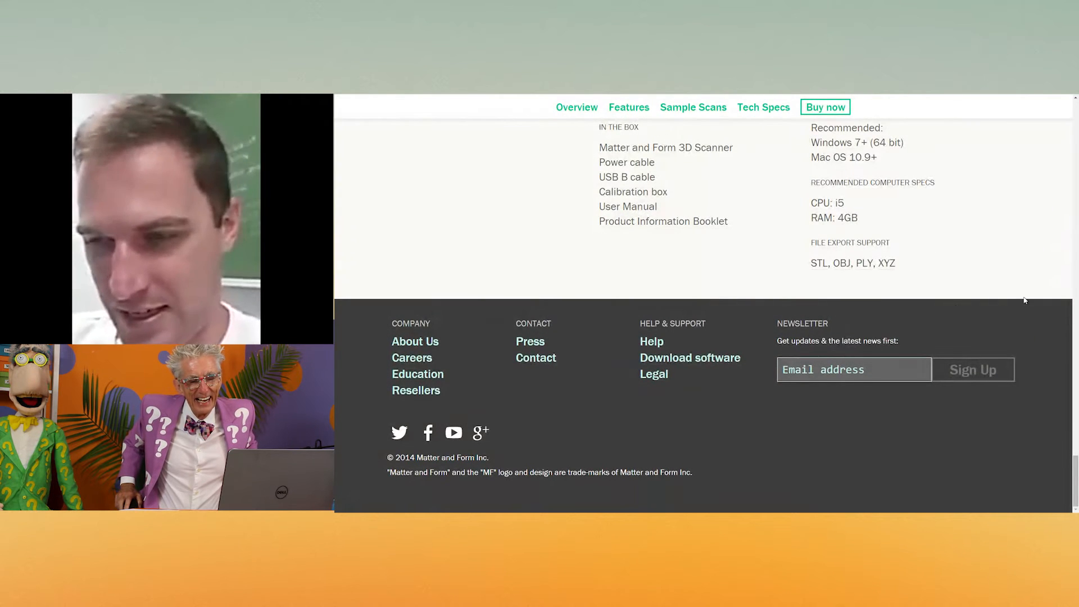
pyautogui.scroll(3)
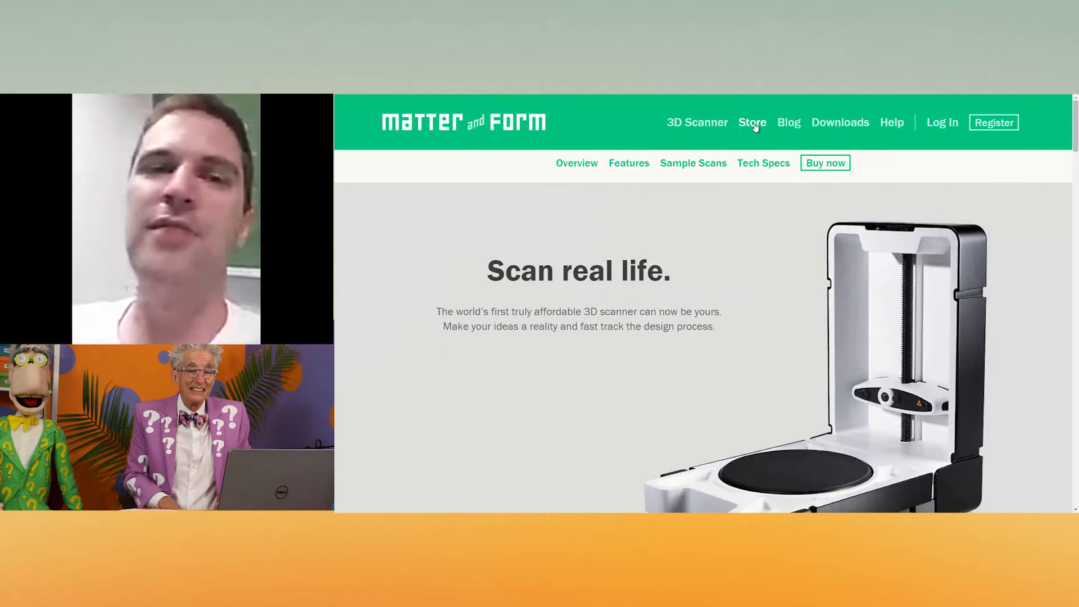
pyautogui.moveTo(576, 165)
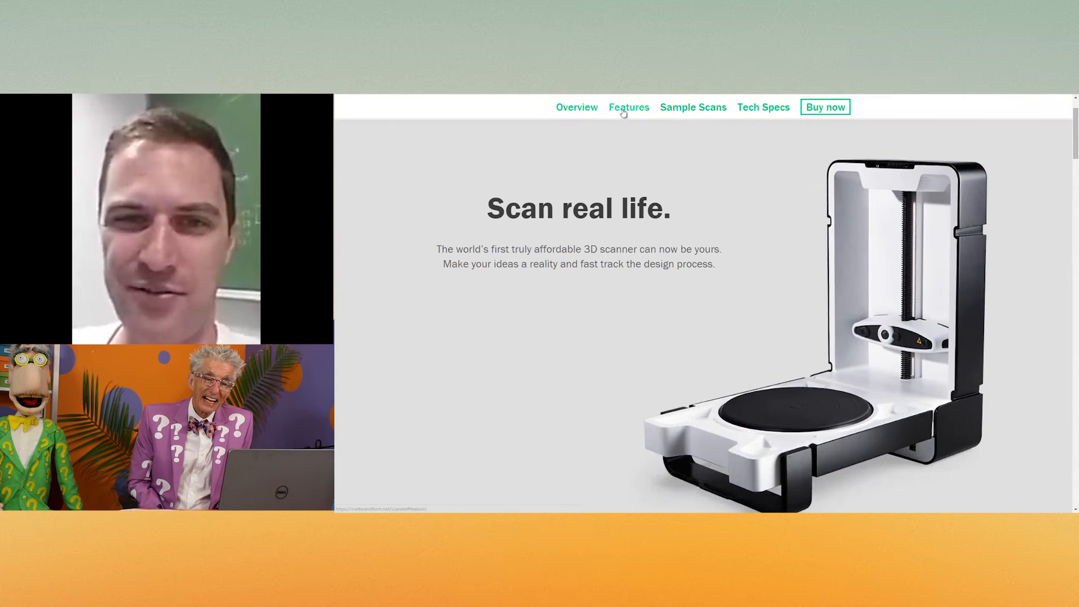
pyautogui.click(627, 108)
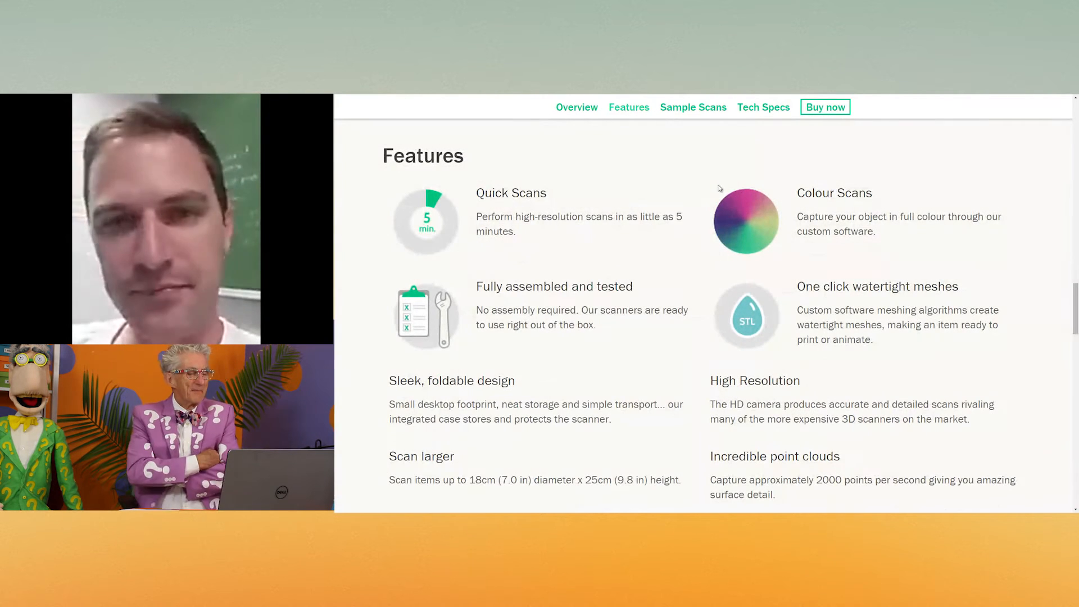
# Step: View the cart with one 3D Scanner at $599.99, scrolling to checkout and back up
pyautogui.click(825, 107)
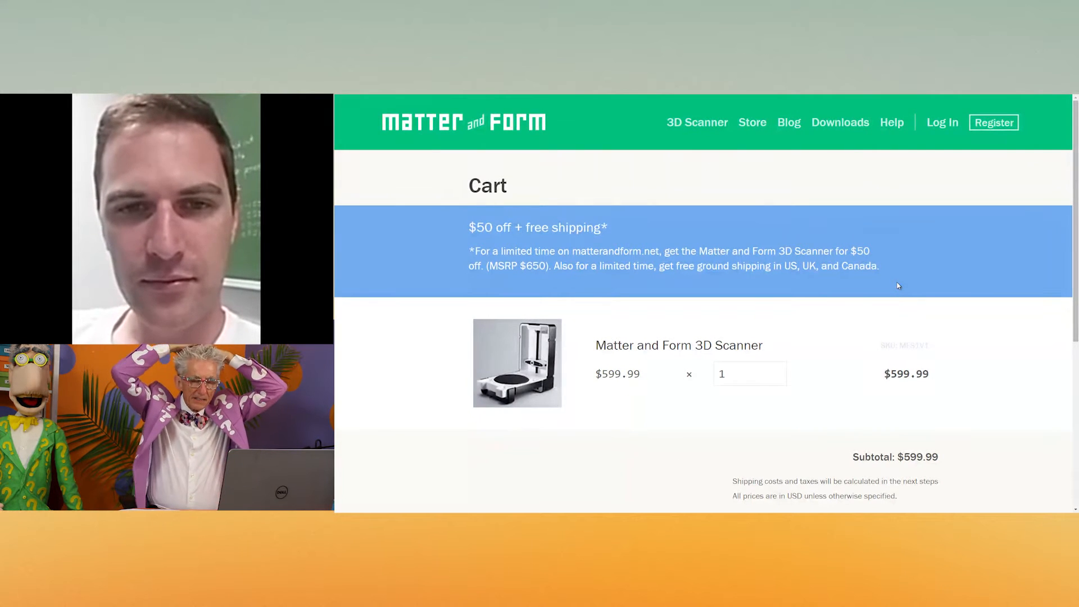
pyautogui.scroll(-3)
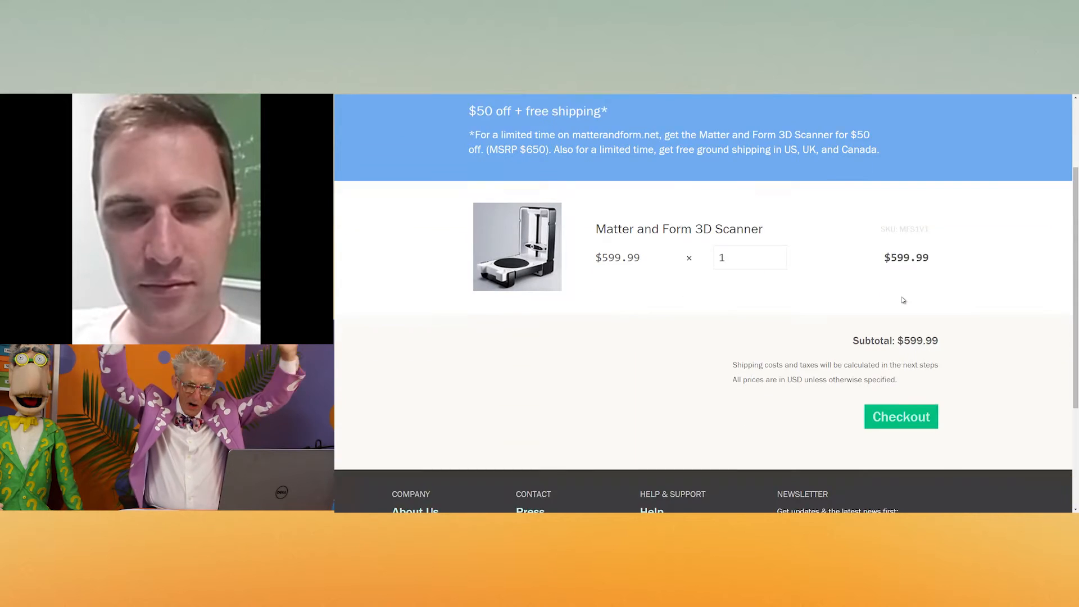
pyautogui.scroll(-3)
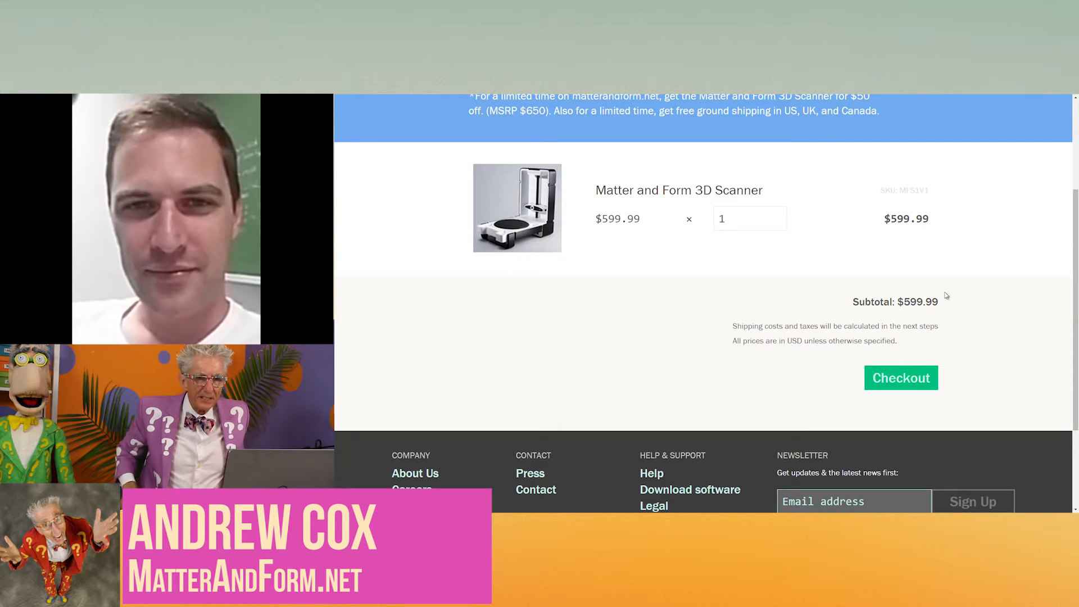
pyautogui.scroll(-3)
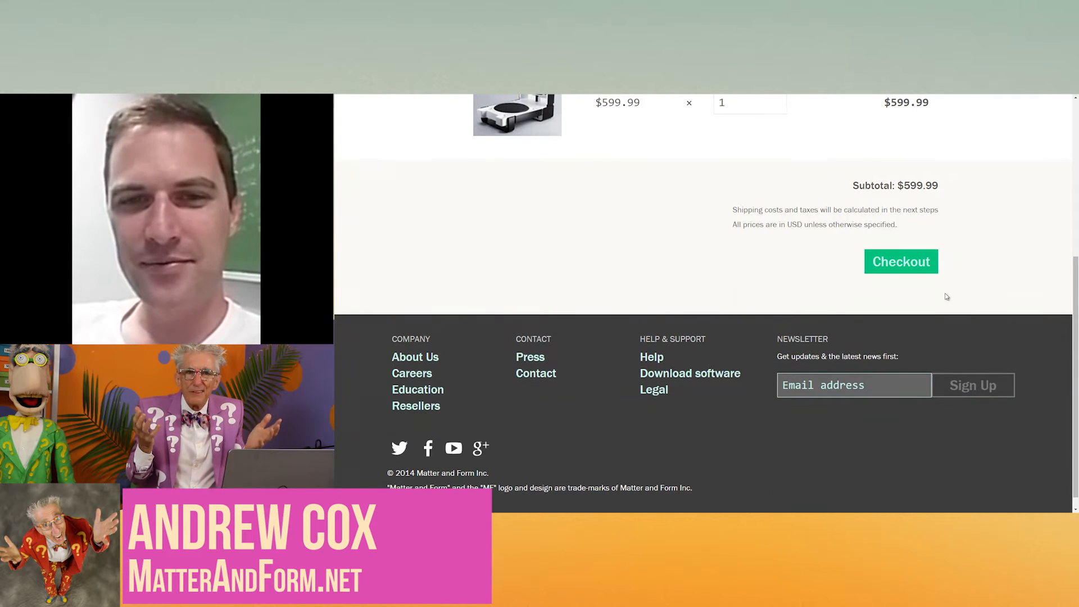
pyautogui.scroll(3)
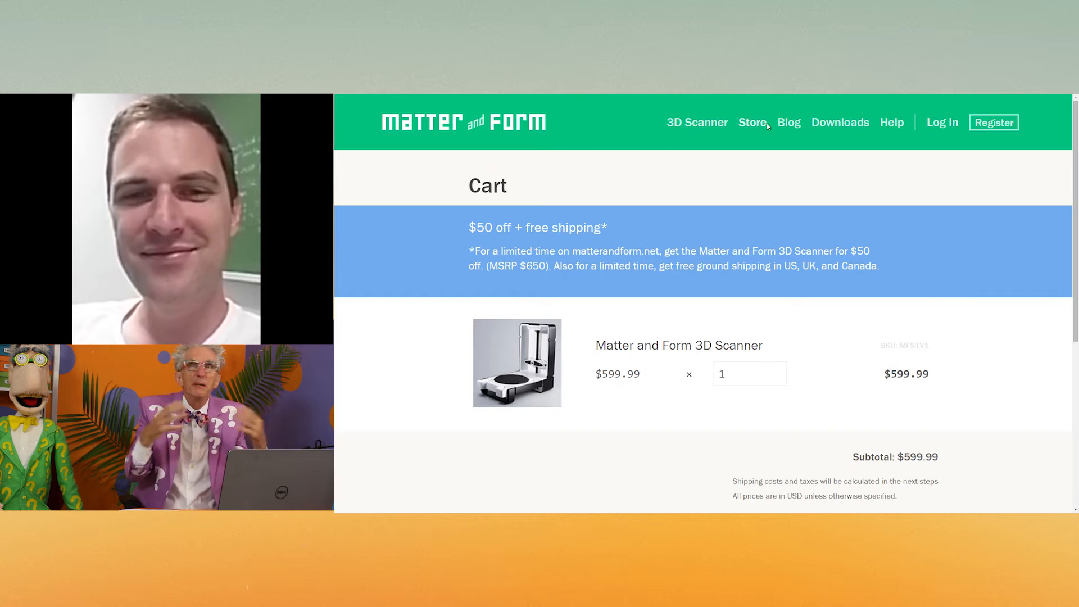
pyautogui.moveTo(789, 123)
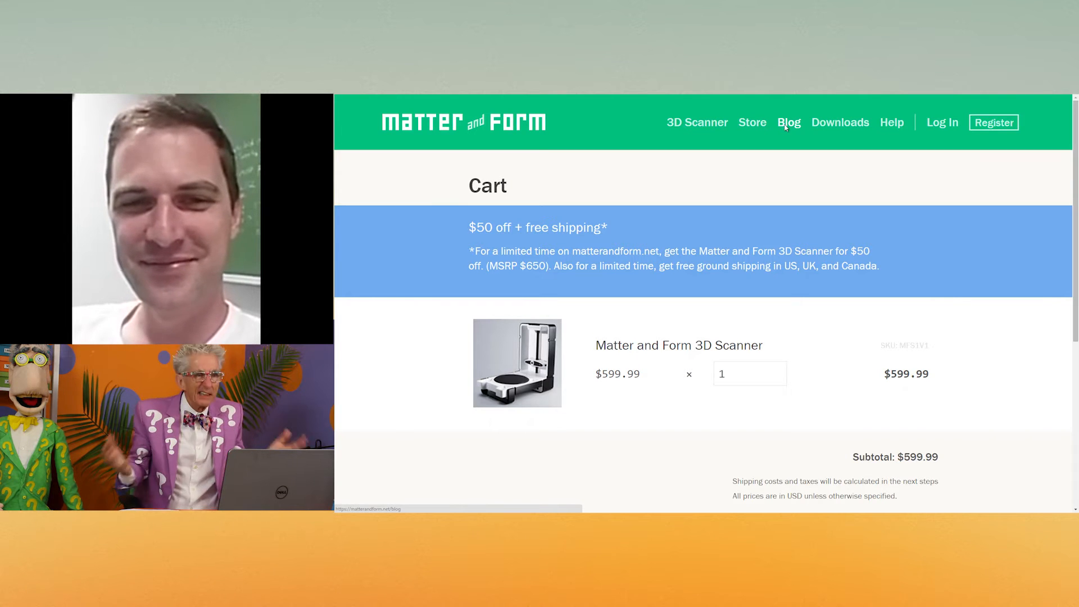
# Step: Go to the Matter and Form blog and scroll down through its posts
pyautogui.click(789, 121)
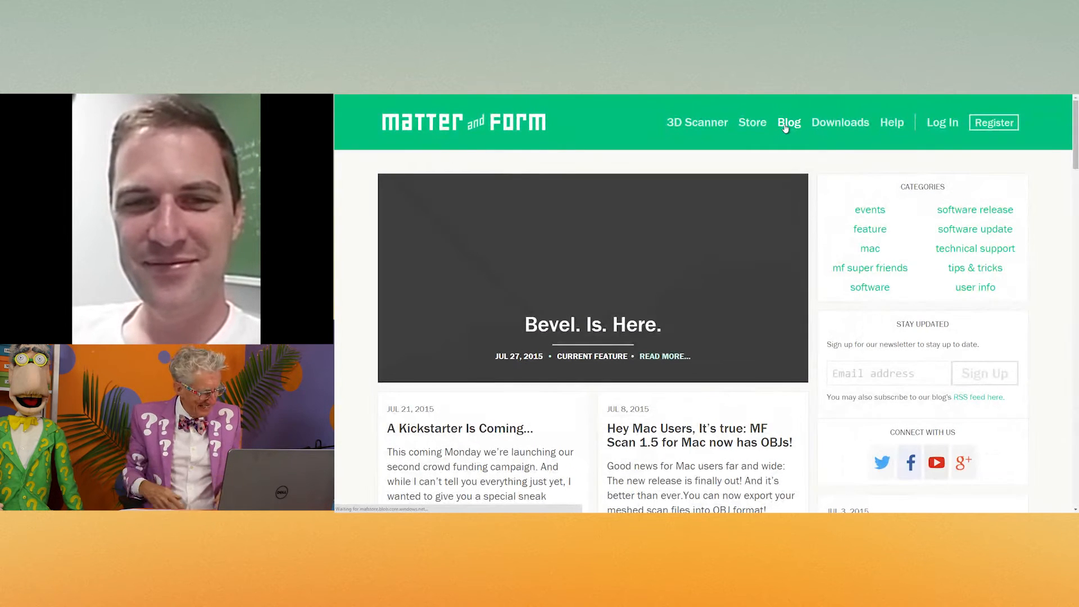
pyautogui.moveTo(789, 250)
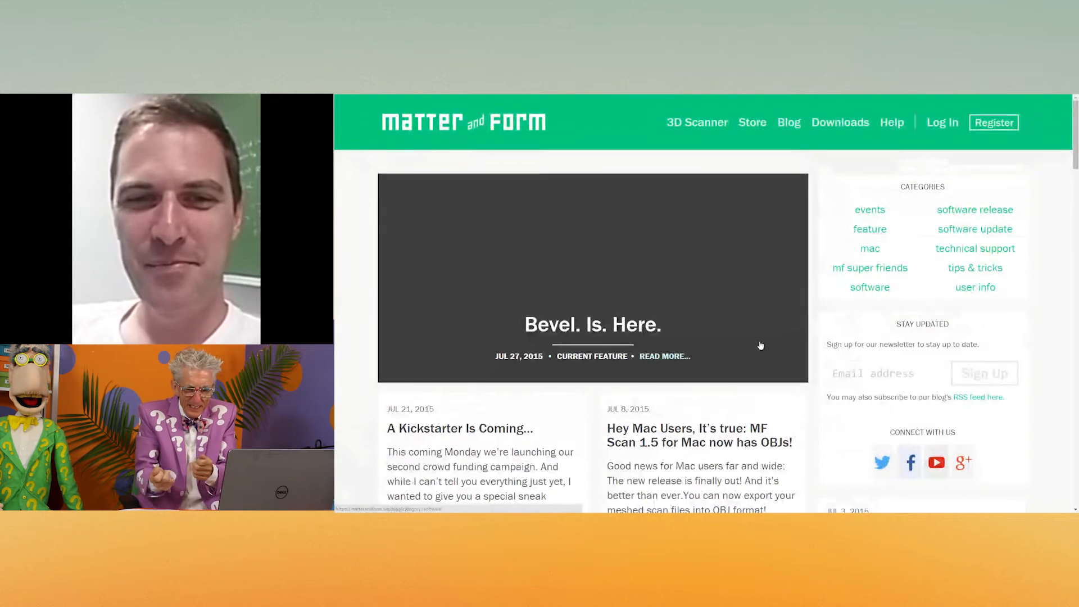
pyautogui.scroll(-3)
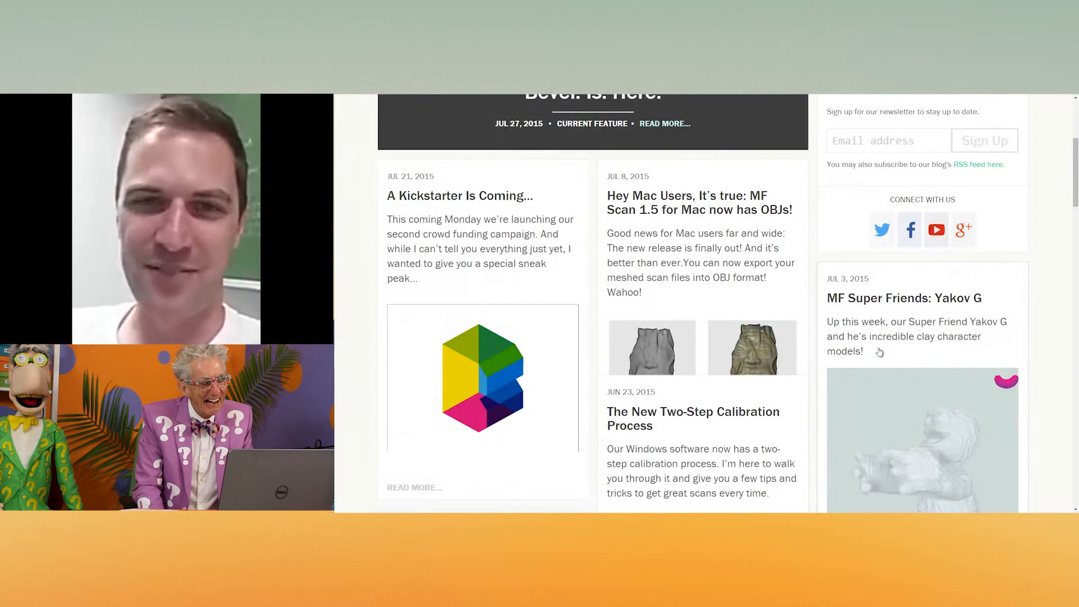
pyautogui.scroll(-3)
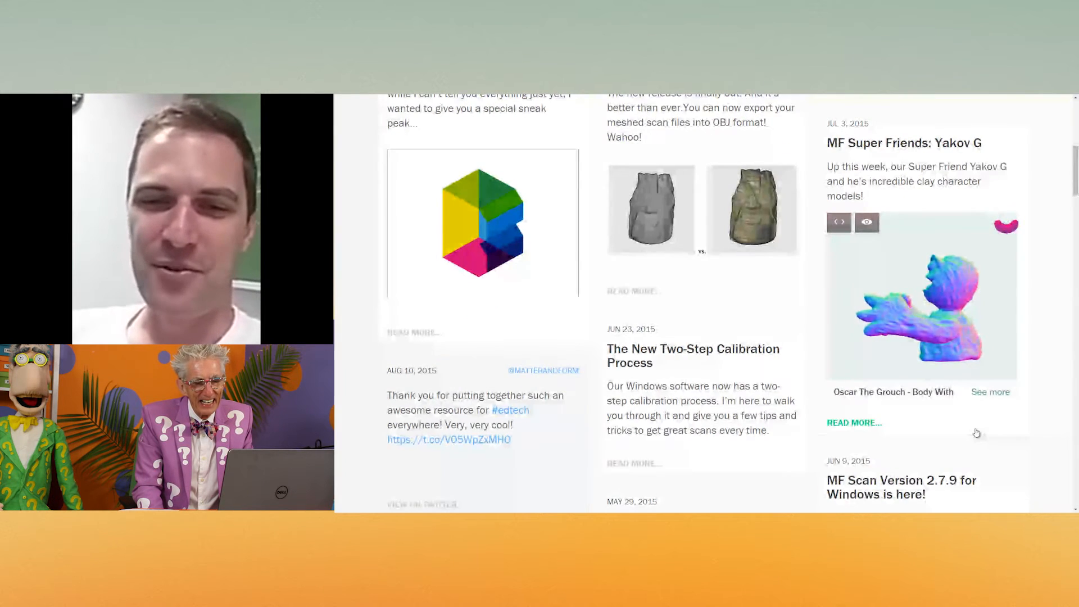
pyautogui.scroll(-3)
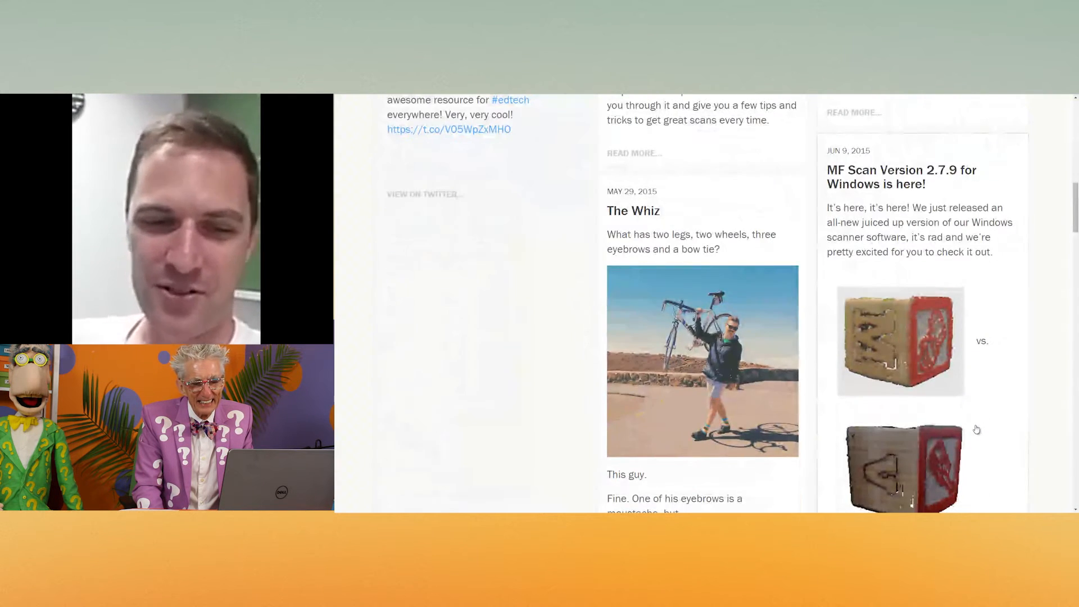
pyautogui.scroll(-3)
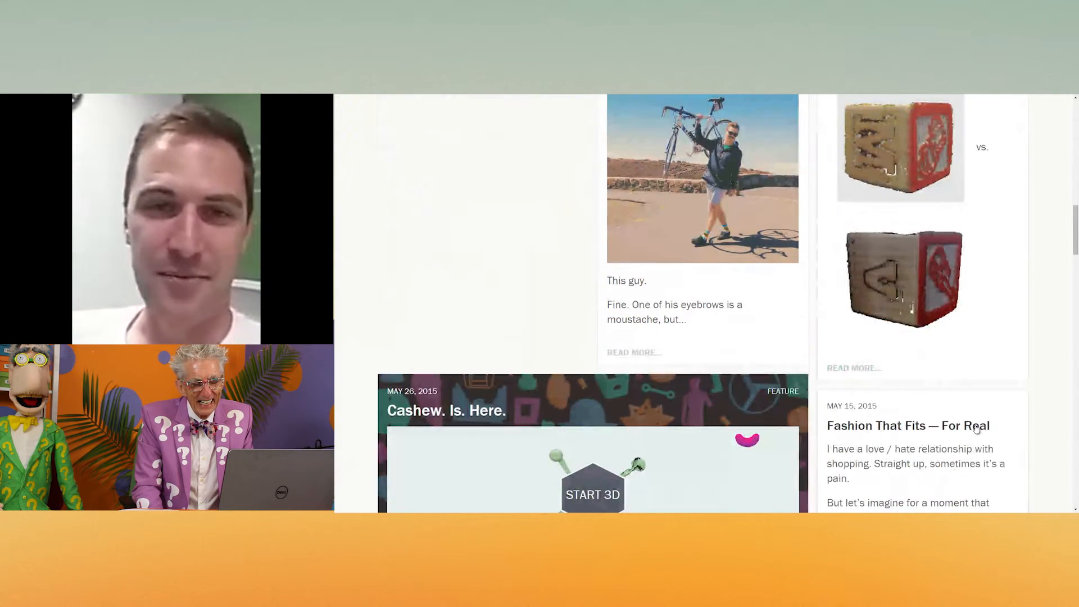
pyautogui.scroll(-3)
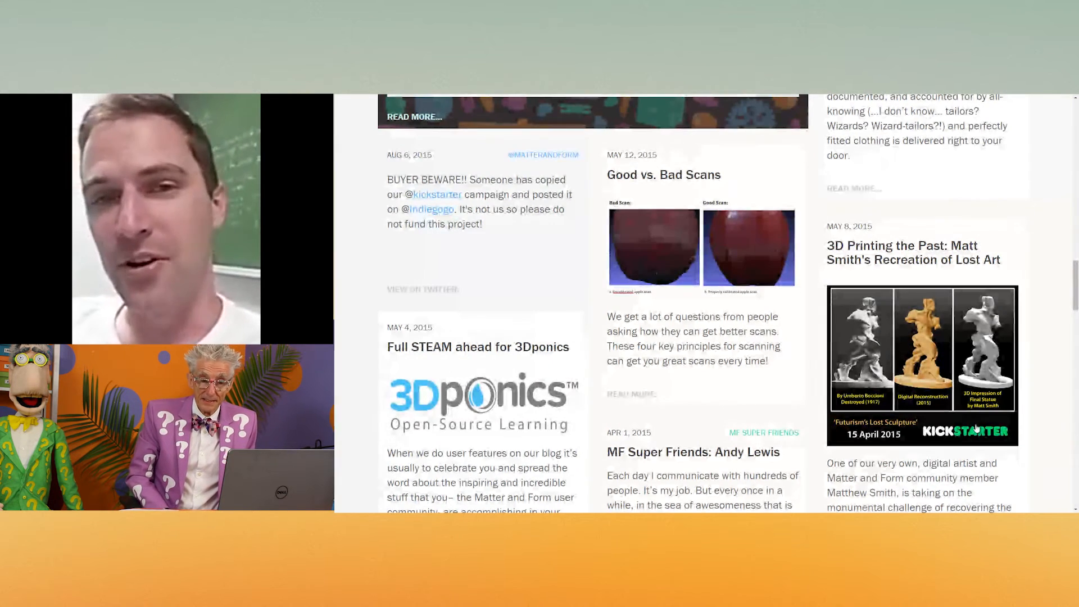
# Step: Continue to the Load more posts button and footer, then scroll back toward the top
pyautogui.scroll(-3)
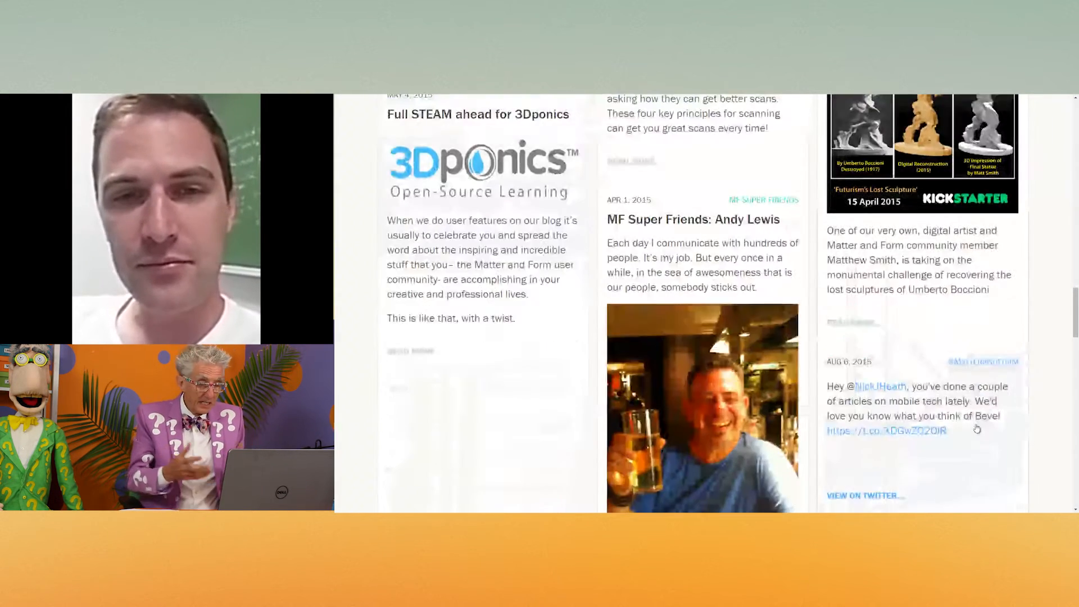
pyautogui.scroll(-3)
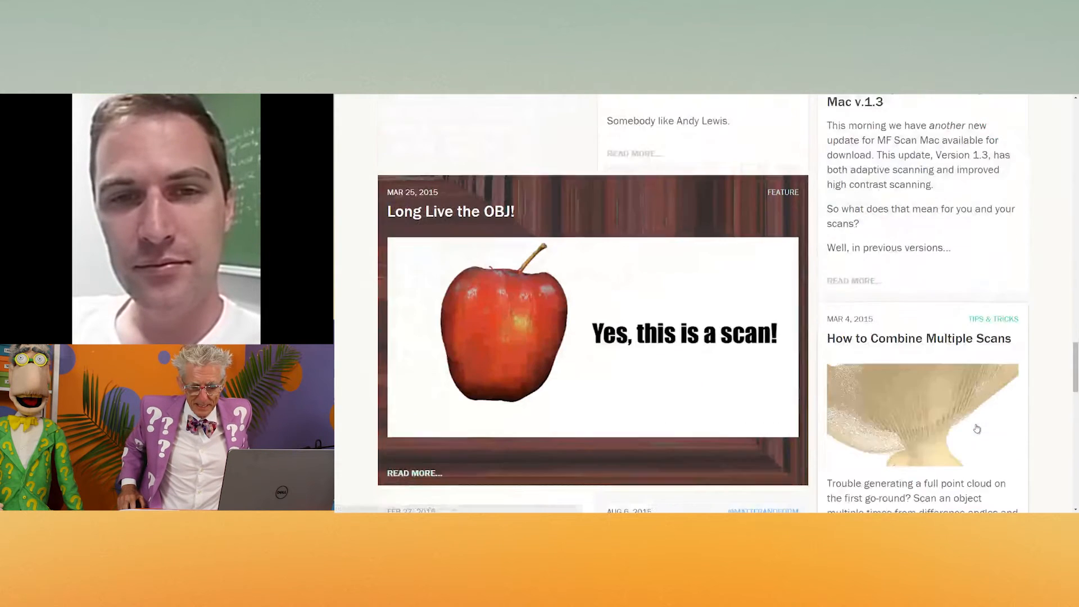
pyautogui.scroll(-3)
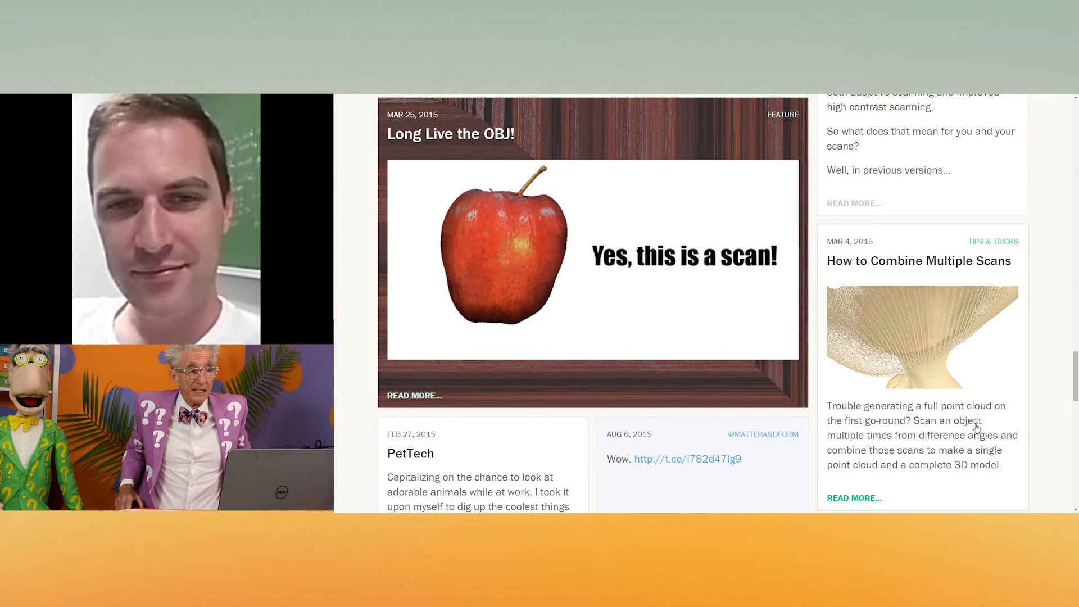
pyautogui.scroll(-3)
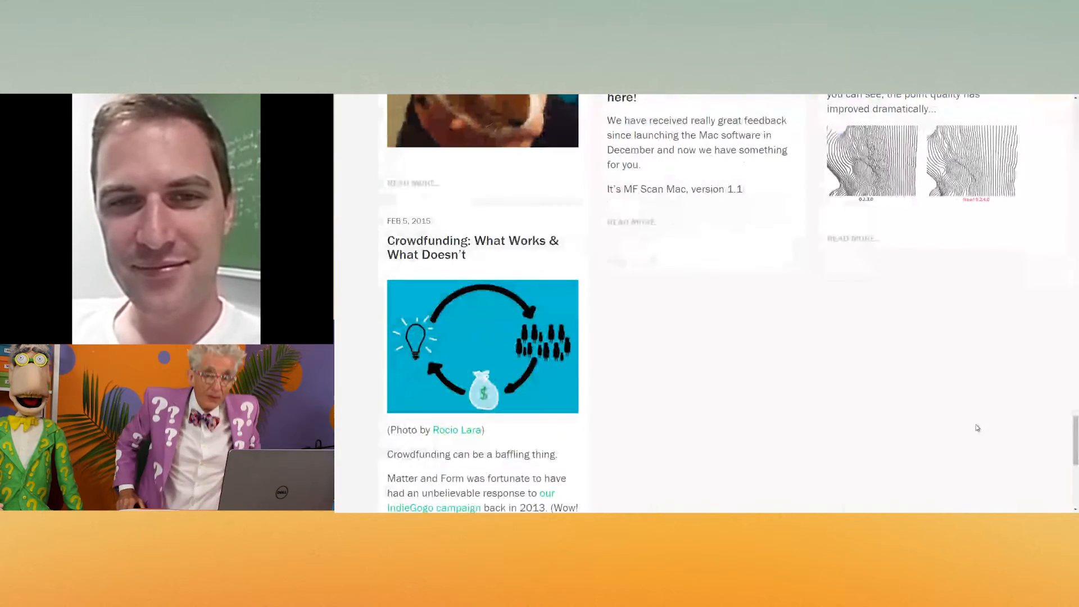
pyautogui.scroll(-3)
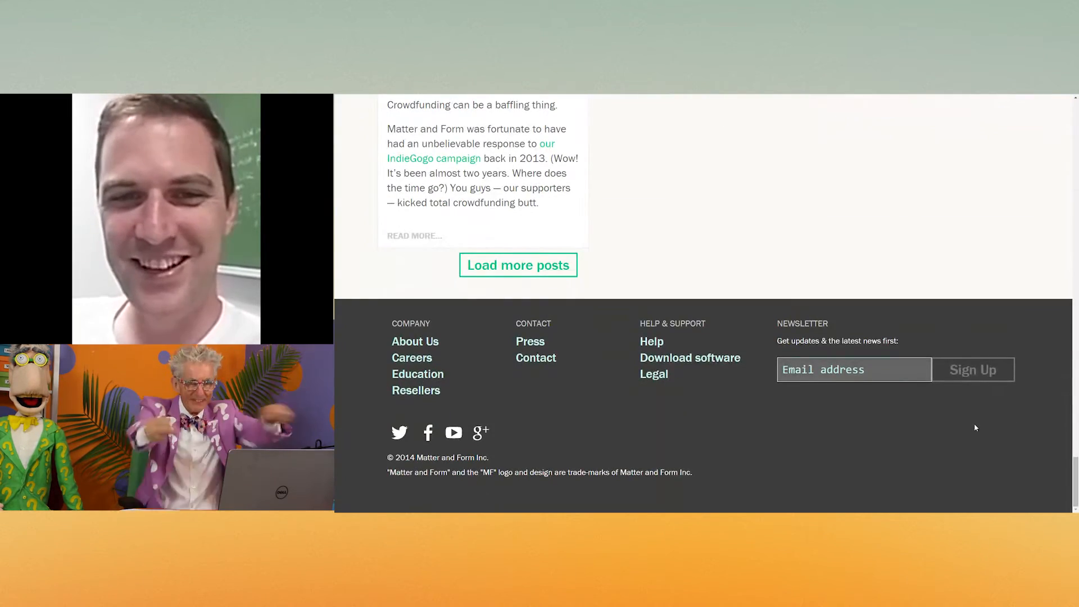
pyautogui.scroll(3)
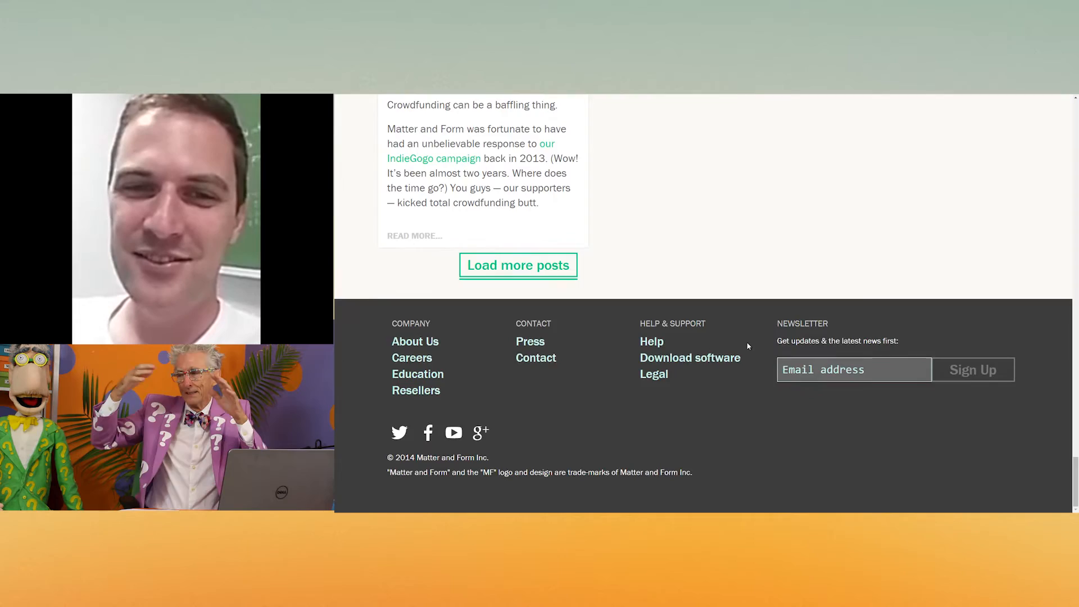
pyautogui.scroll(3)
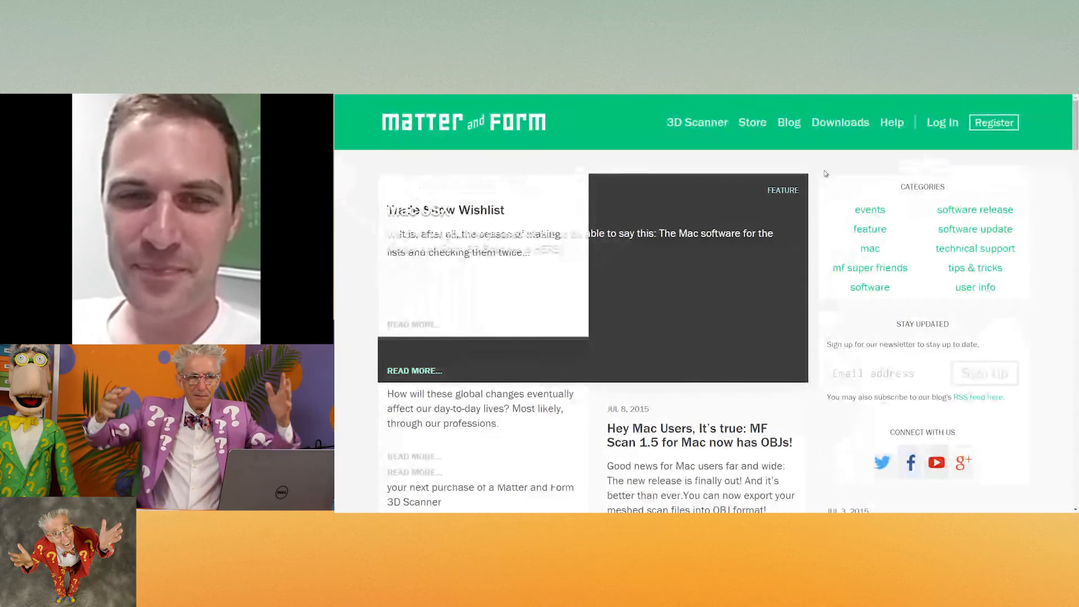
# Step: Go to the Downloads page offering Windows and Mac OS X scanner software
pyautogui.click(840, 123)
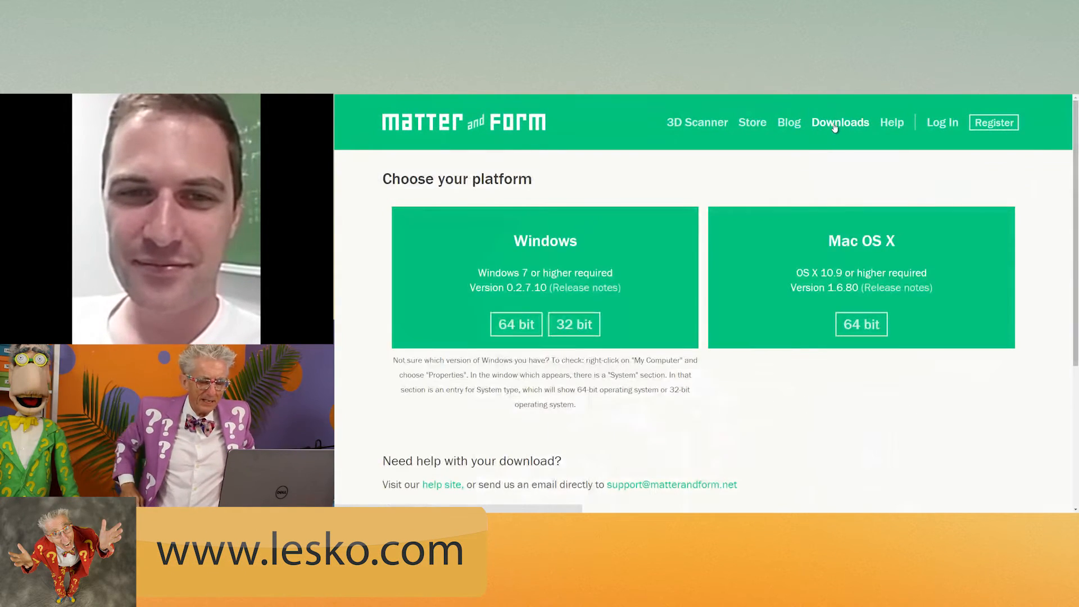
pyautogui.moveTo(891, 127)
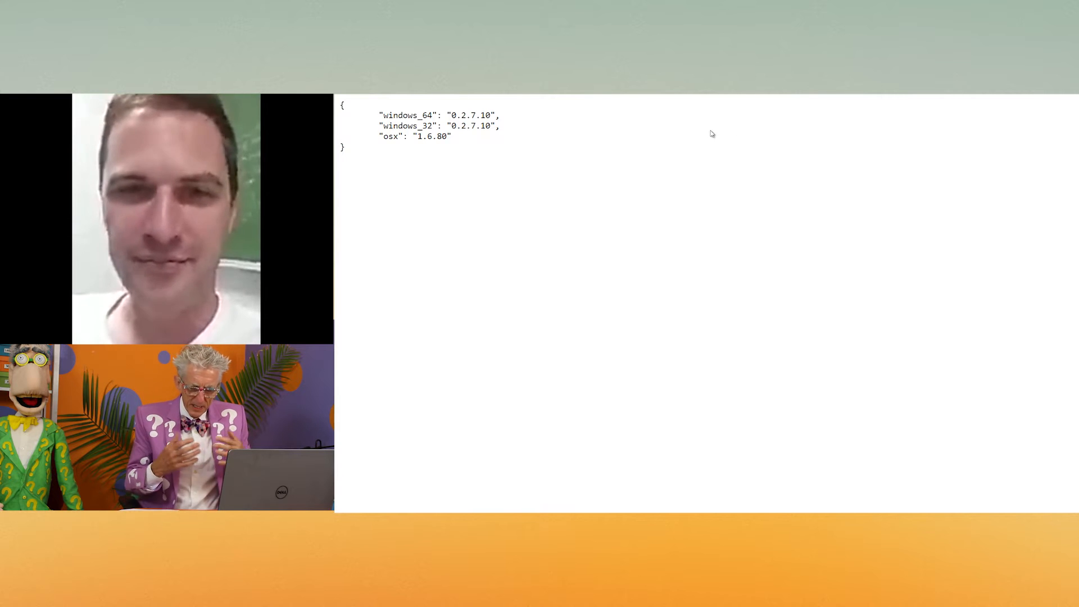
pyautogui.moveTo(718, 211)
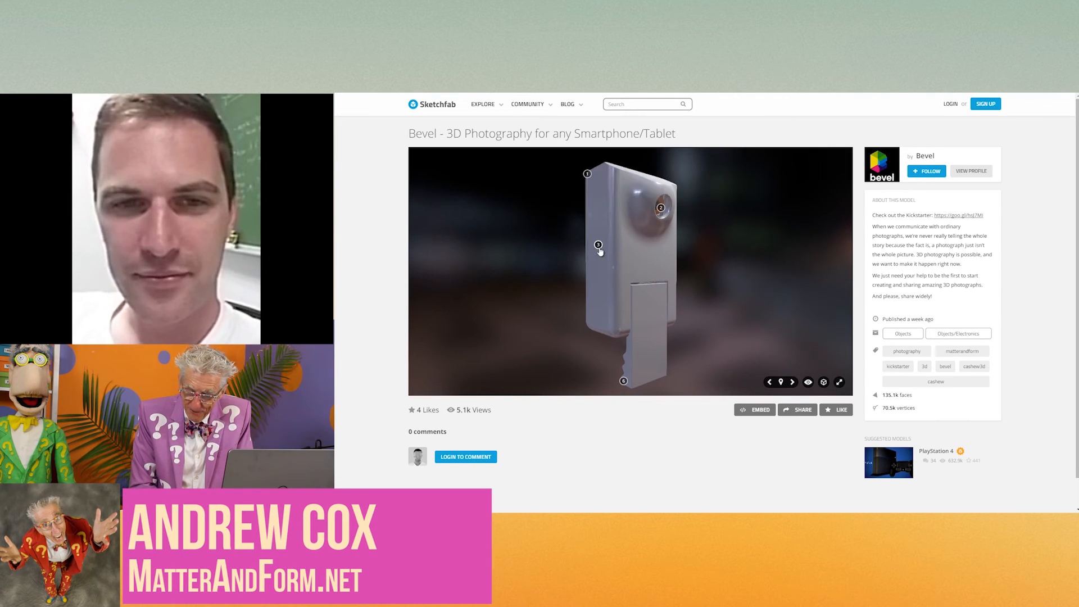
# Step: Show the Bevel model's headphone-jack and universal clip annotation notes
pyautogui.click(598, 245)
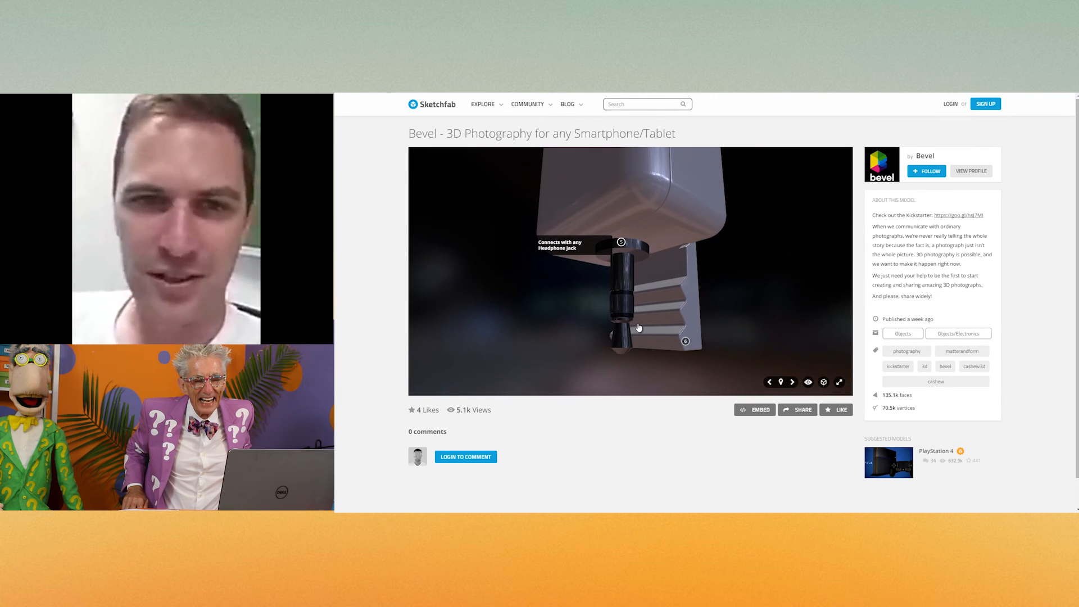
pyautogui.click(685, 343)
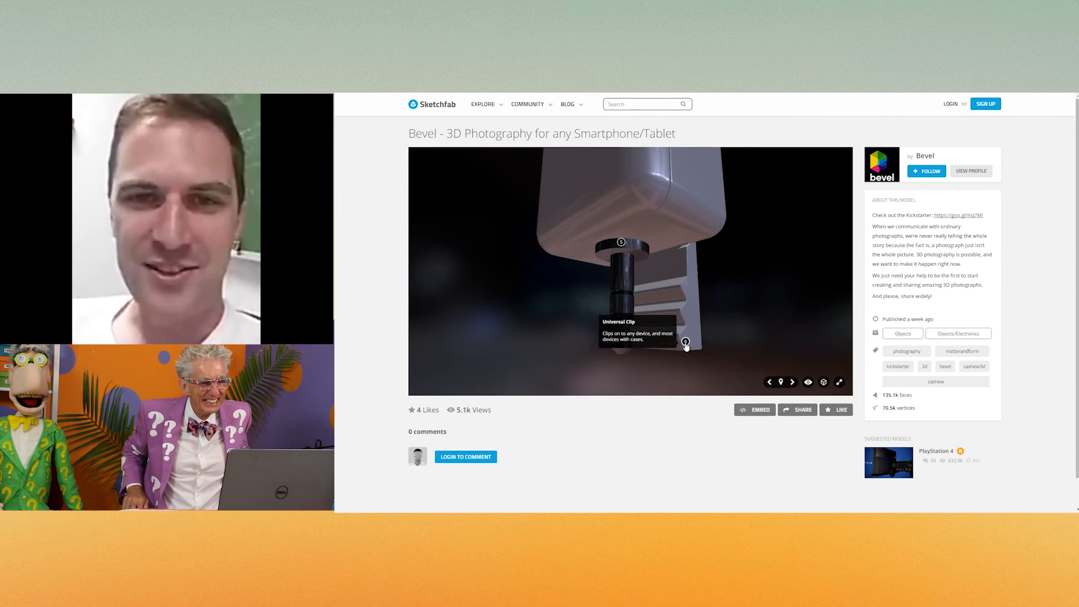